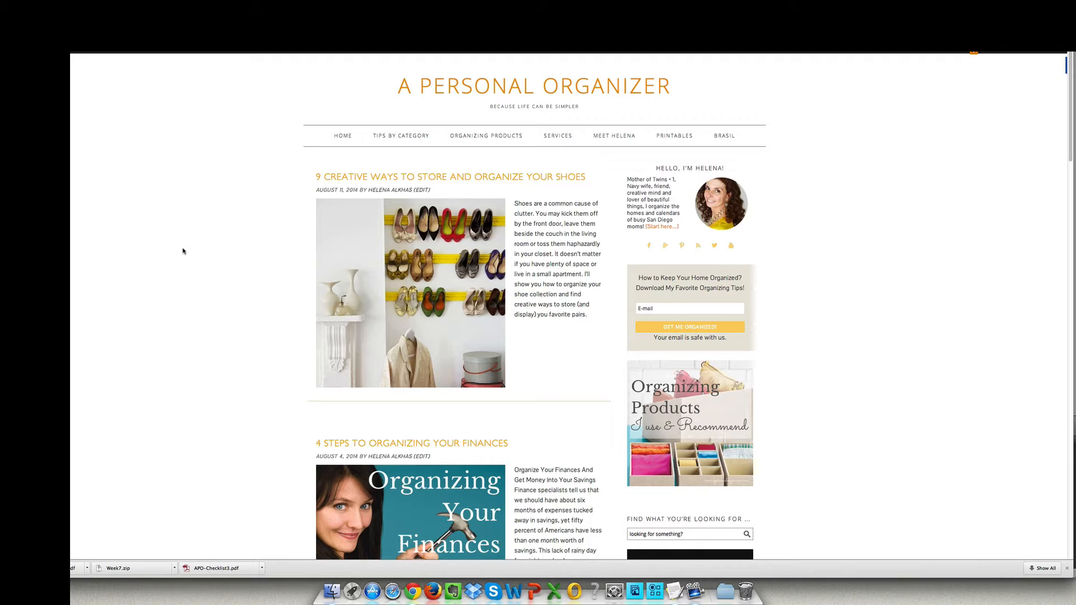
mouse_move(185, 254)
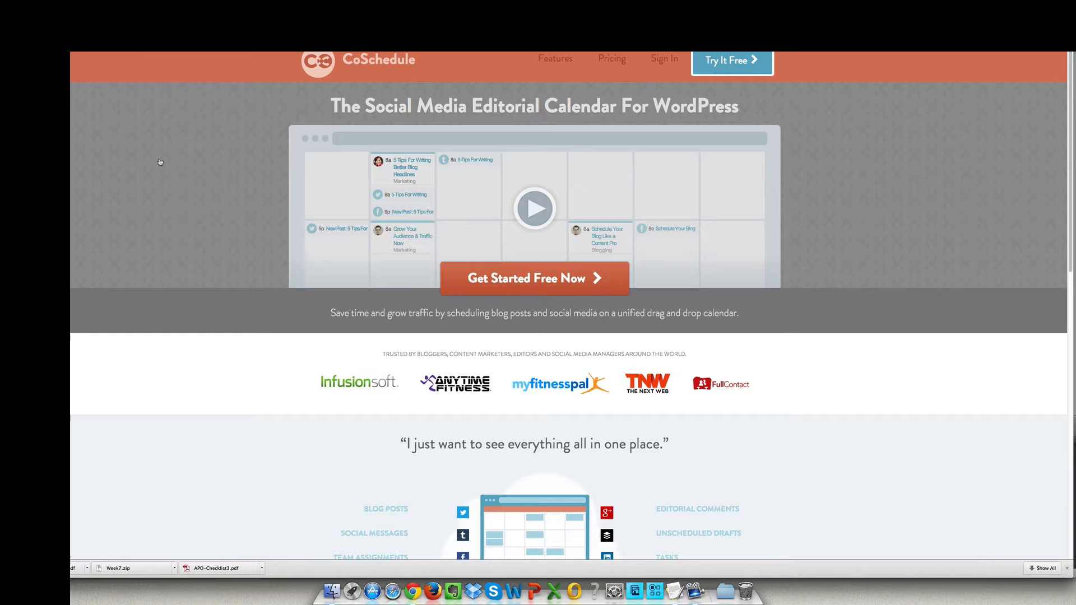
Step: Scroll through the Calendar Settings page for the A Personal Organizer blog
scroll("down", 3)
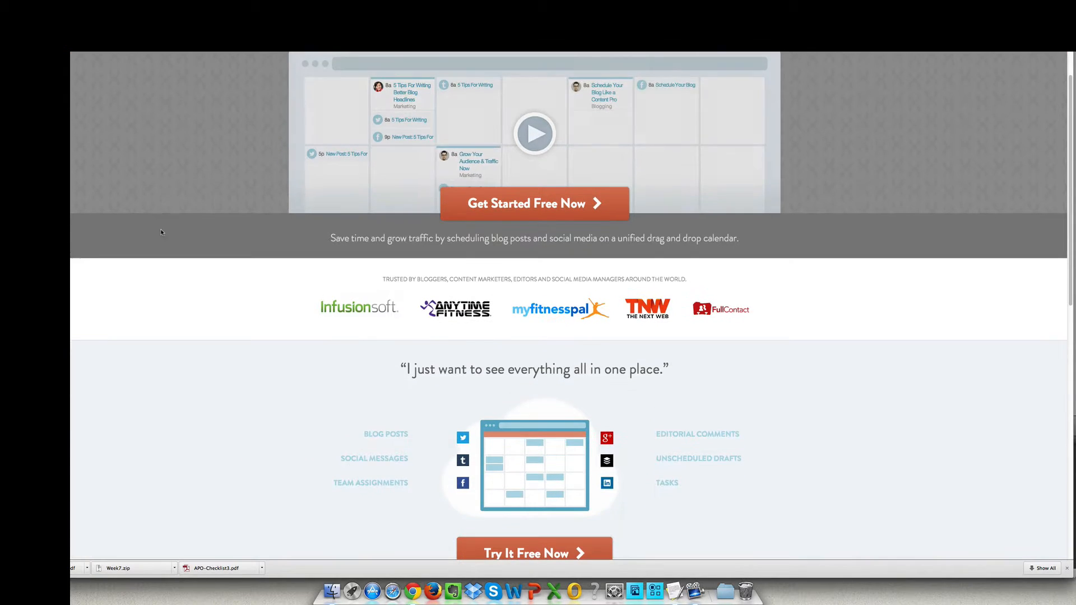
scroll("down", 3)
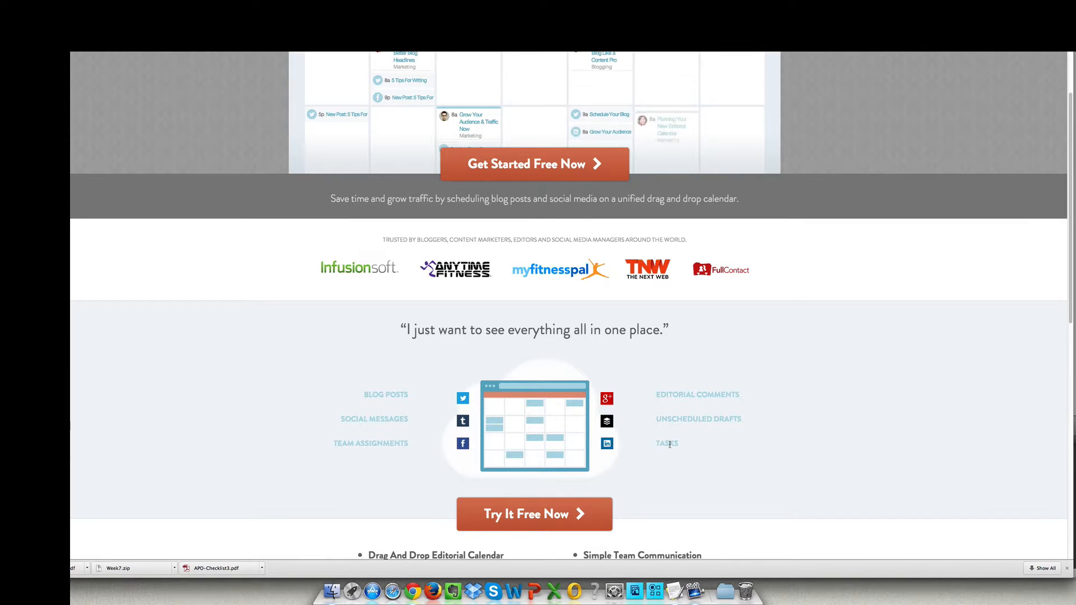
scroll("down", 3)
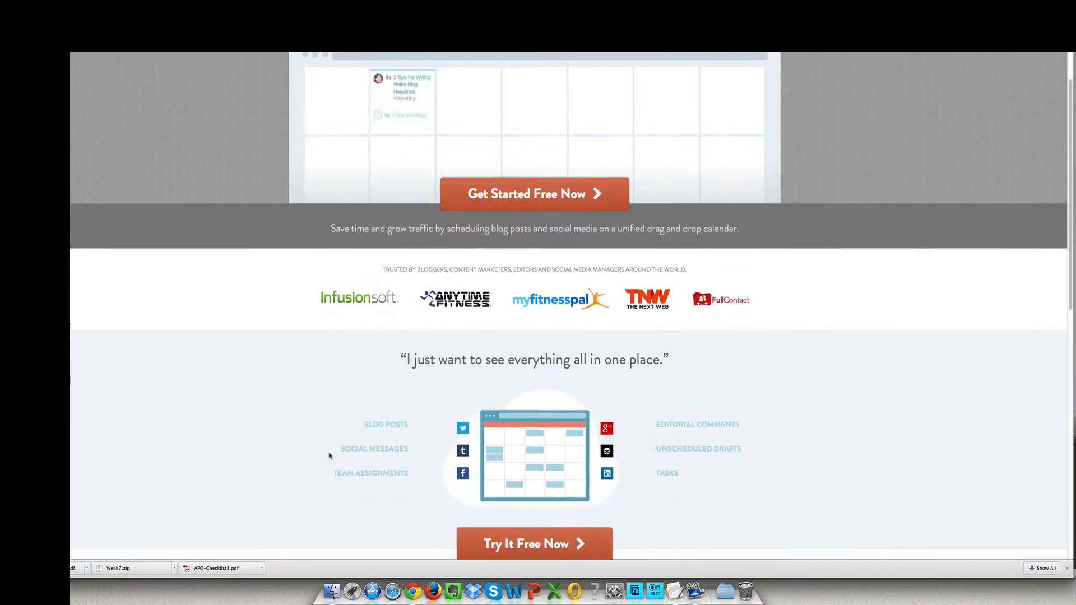
scroll("down", 3)
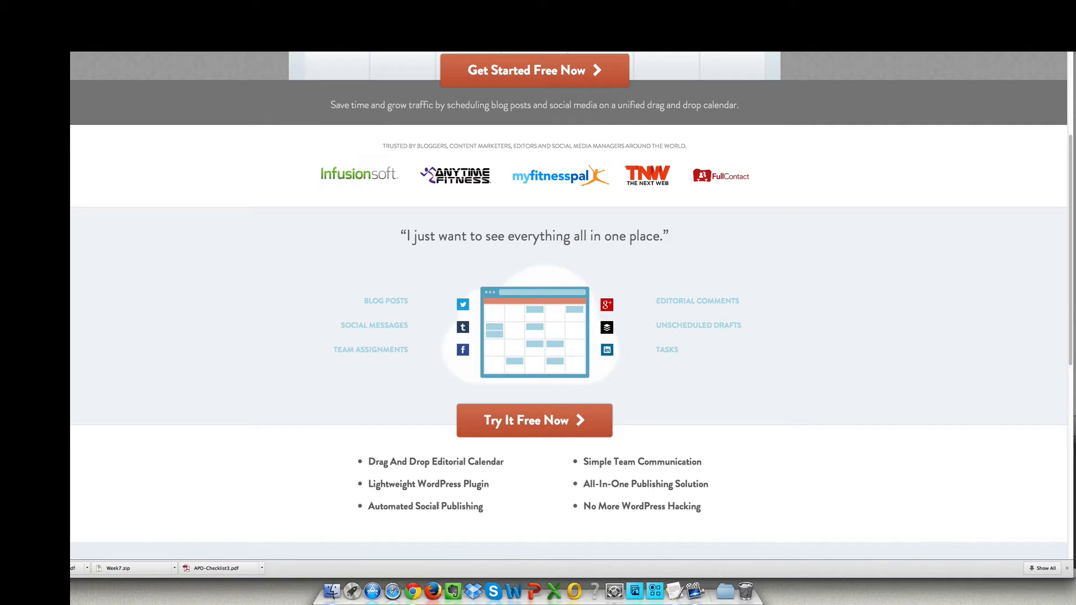
scroll("down", 3)
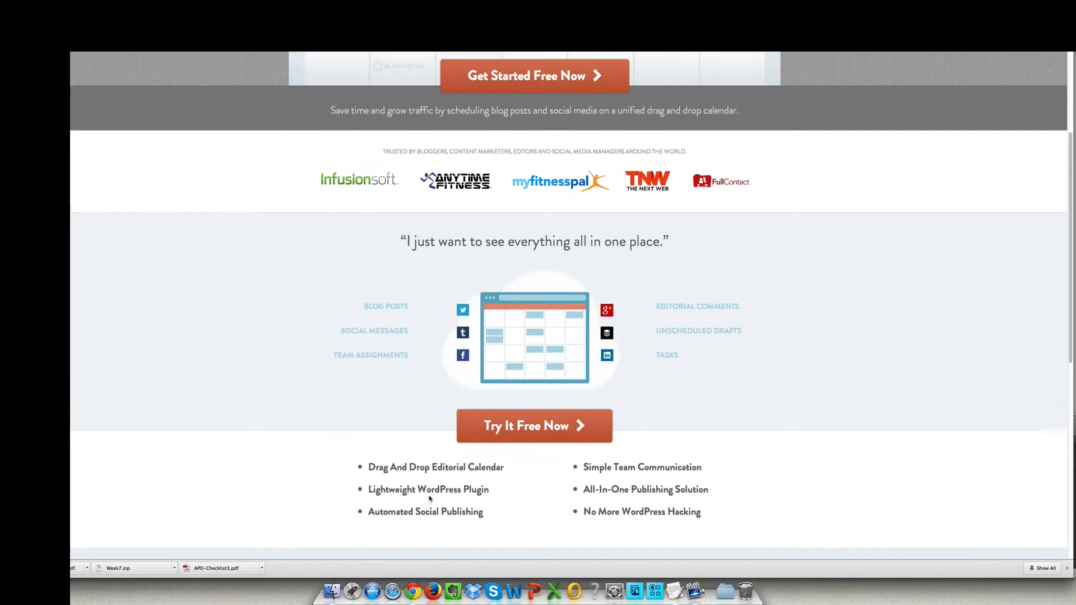
scroll("up", 3)
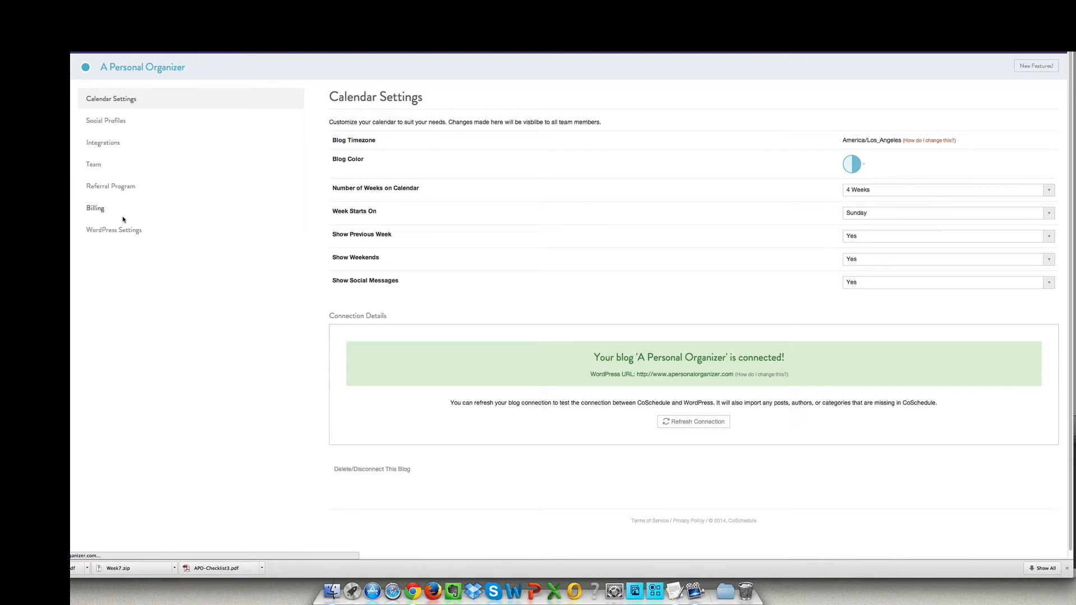
mouse_move(118, 224)
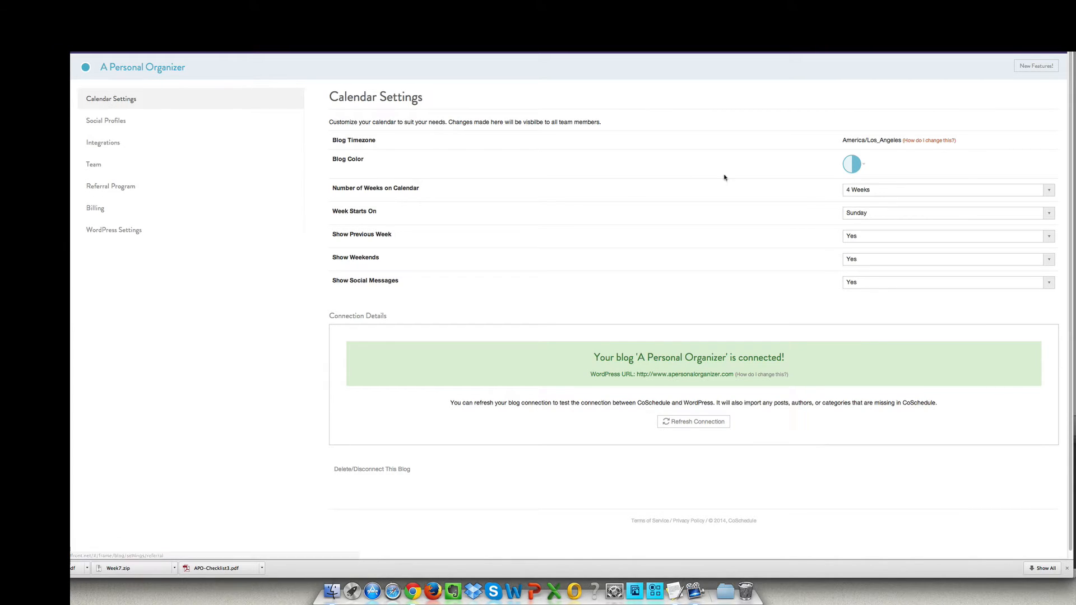
Step: Review the blog colour choices and week-count options, keeping the calendar at 4 Weeks
left_click(852, 163)
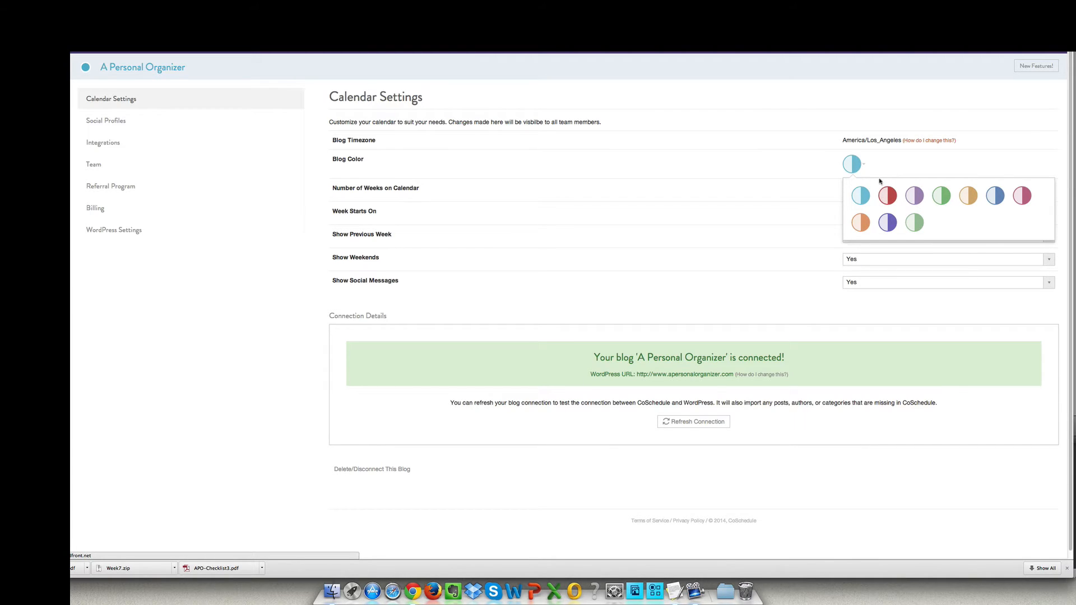
left_click(876, 170)
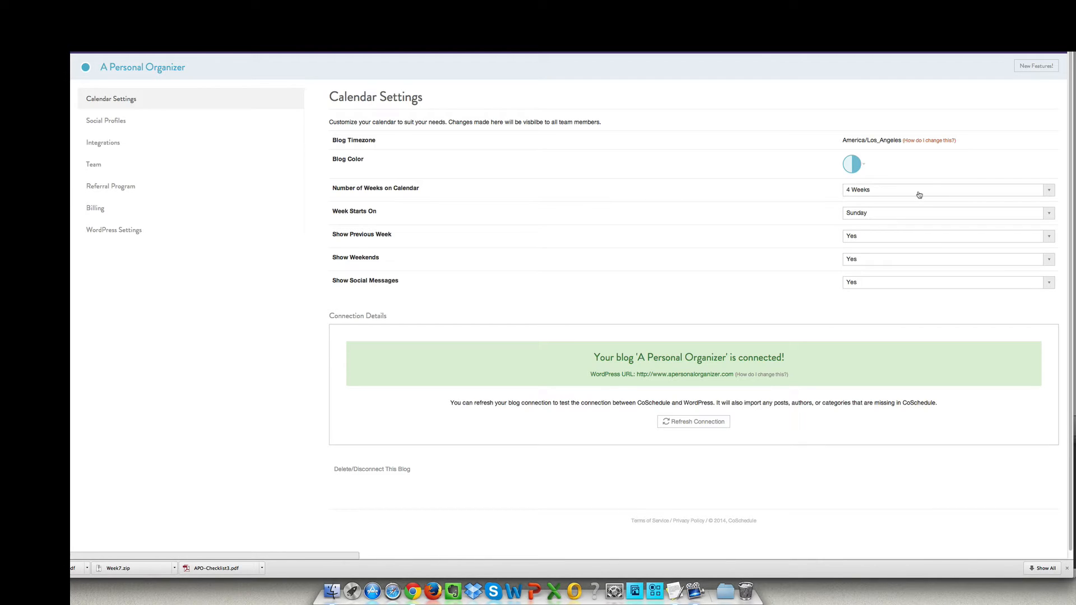
left_click(947, 190)
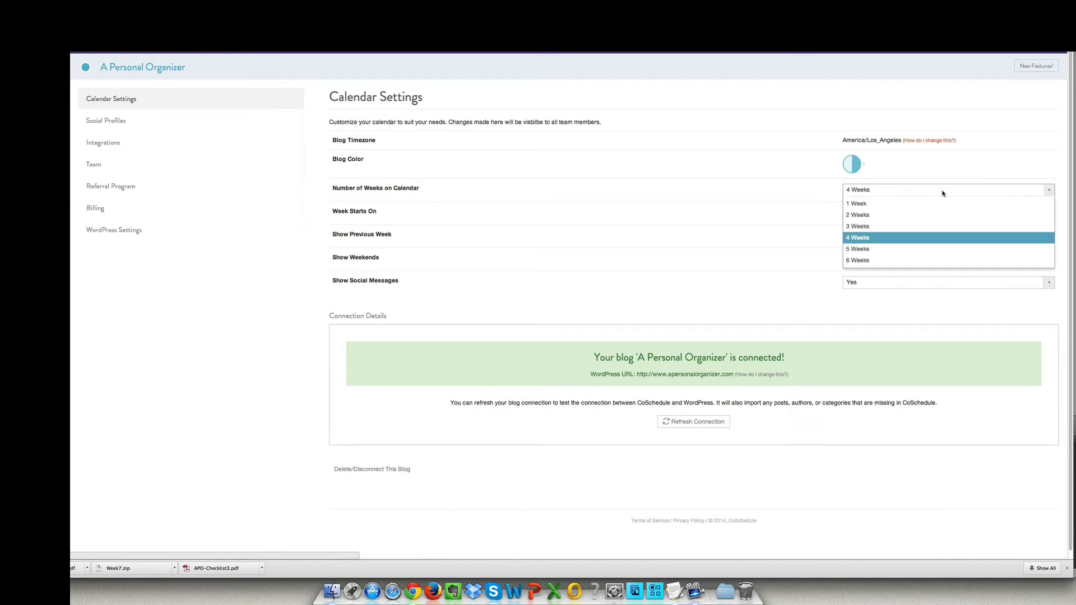
left_click(857, 238)
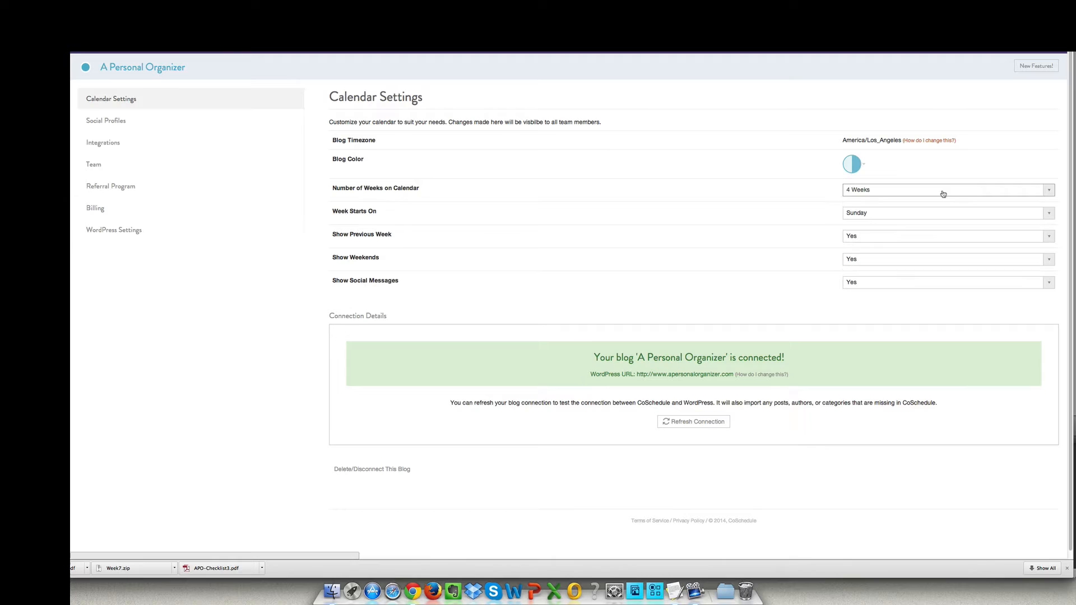
mouse_move(901, 246)
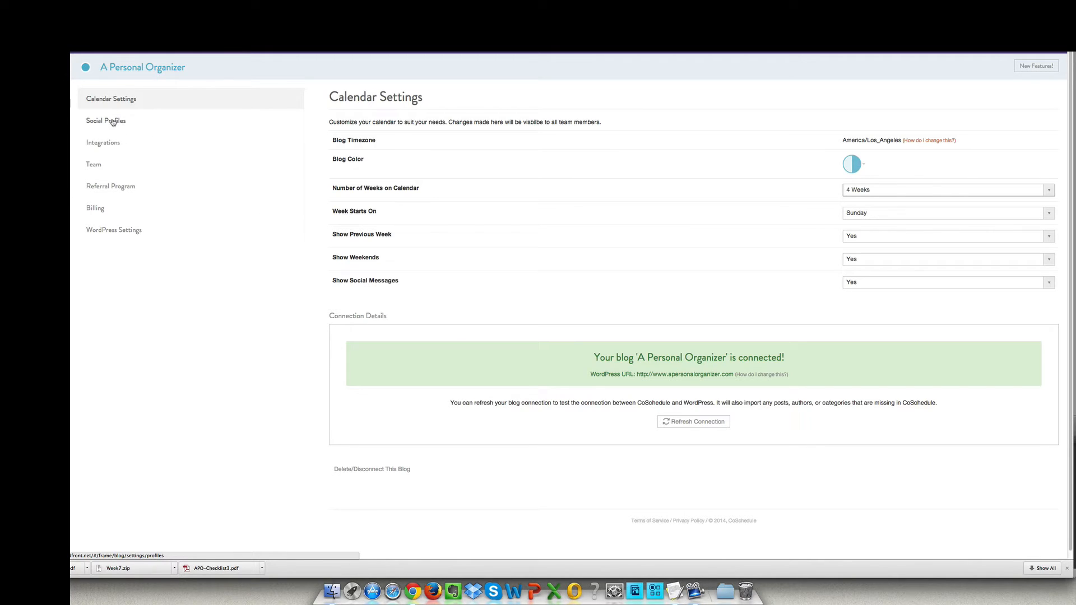
Step: Review the Connected Profiles list of Facebook, LinkedIn and Pinterest board accounts
left_click(105, 119)
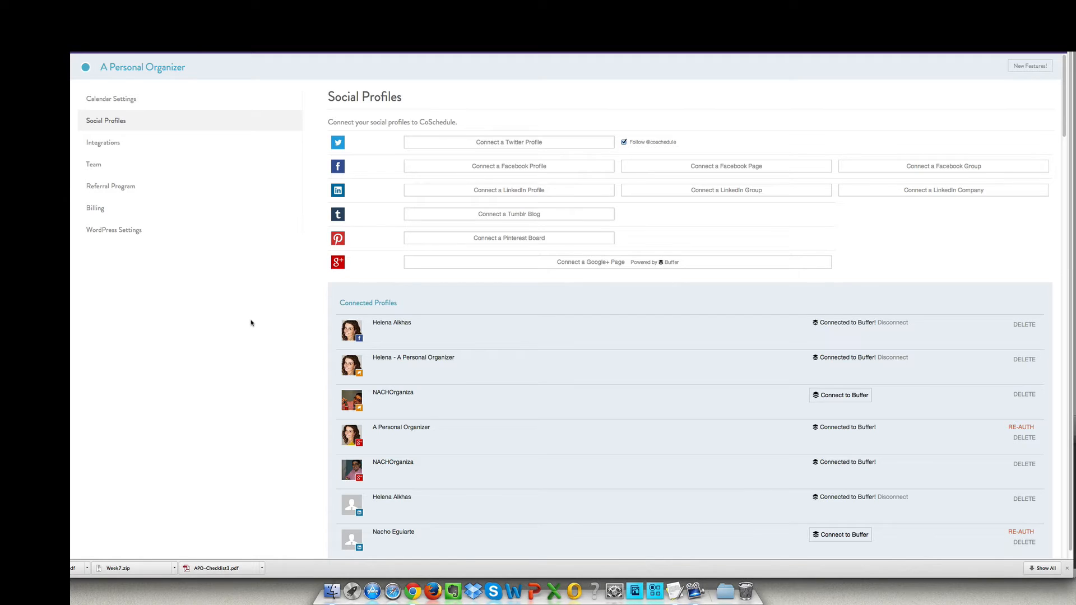
mouse_move(337, 244)
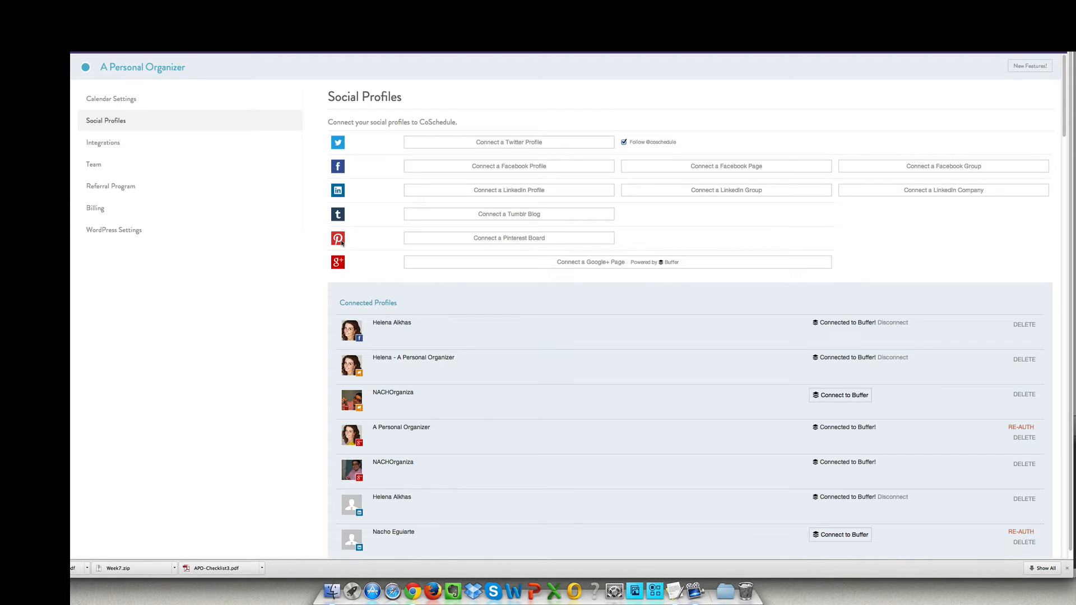
mouse_move(338, 267)
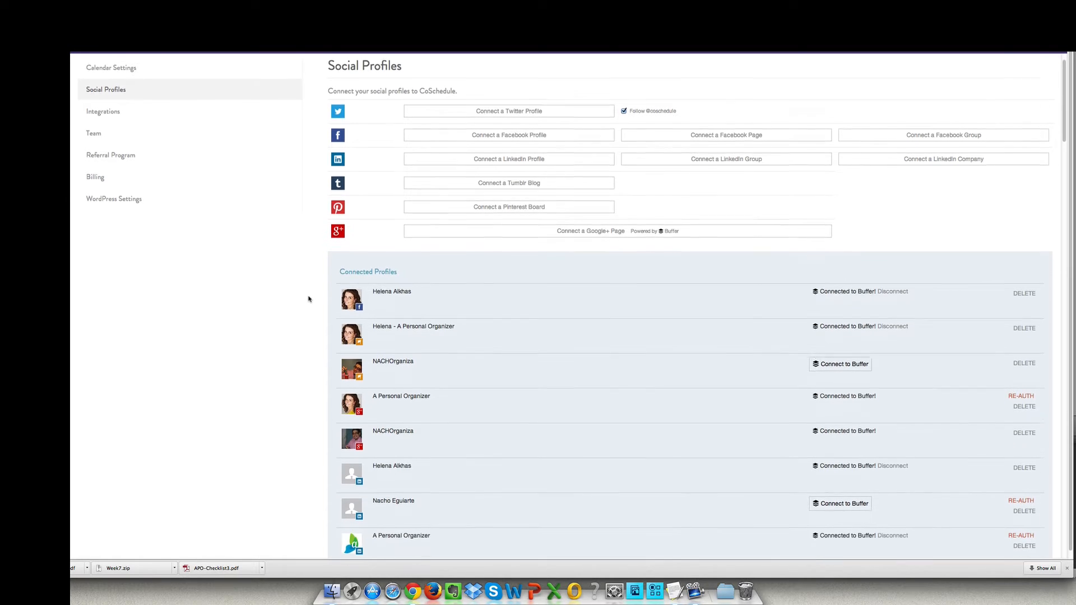
scroll("down", 3)
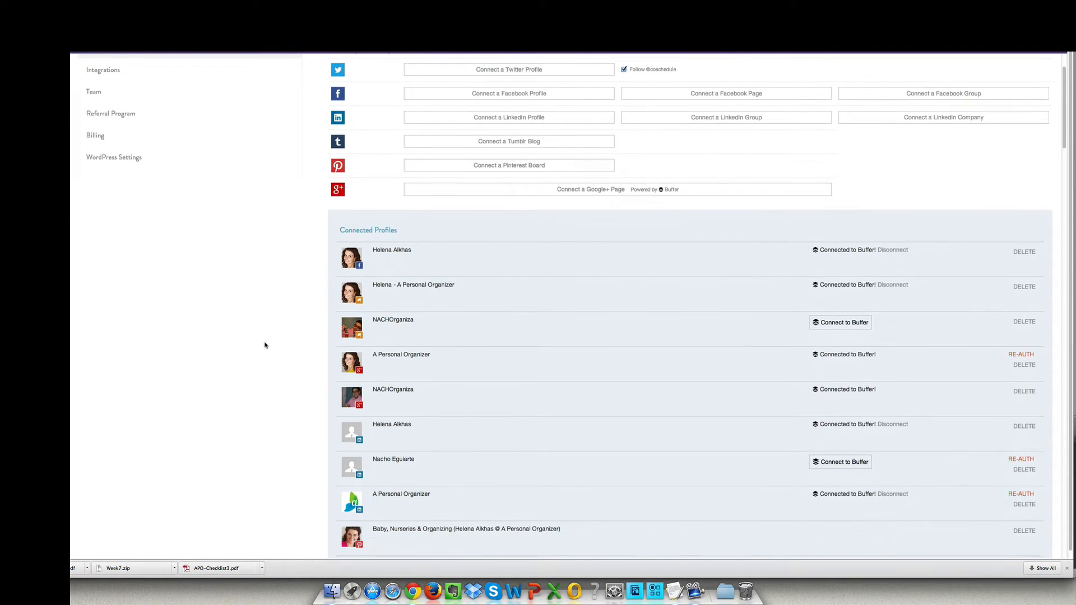
scroll("down", 3)
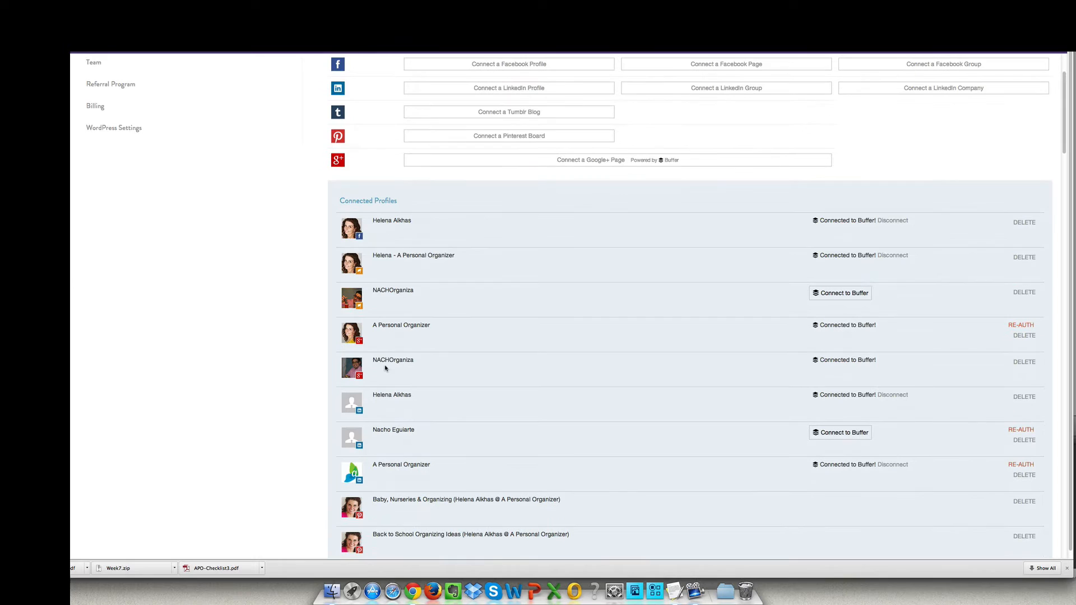
scroll("down", 3)
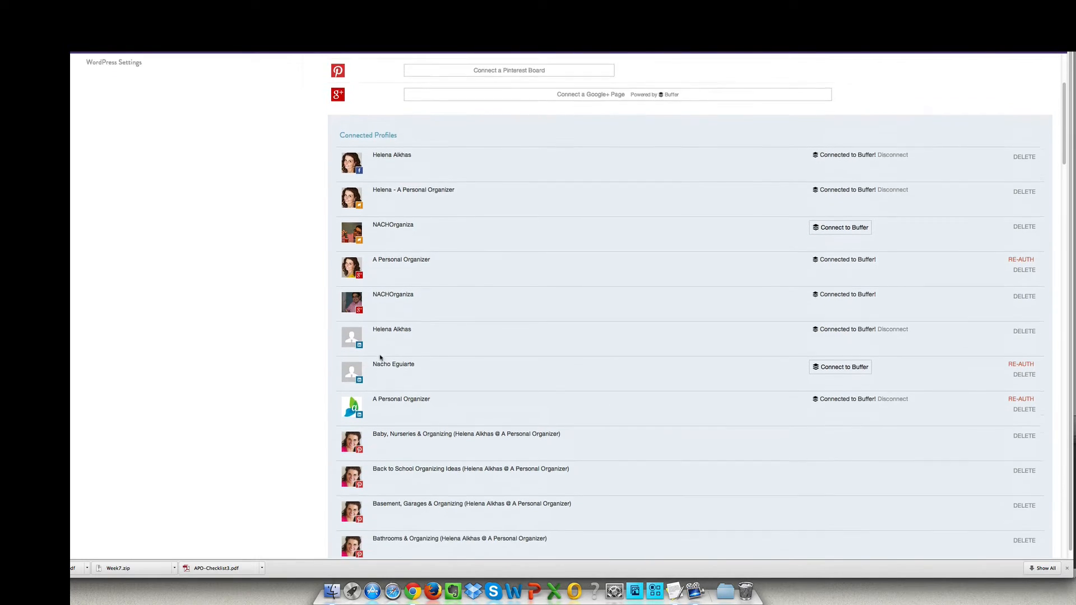
scroll("down", 3)
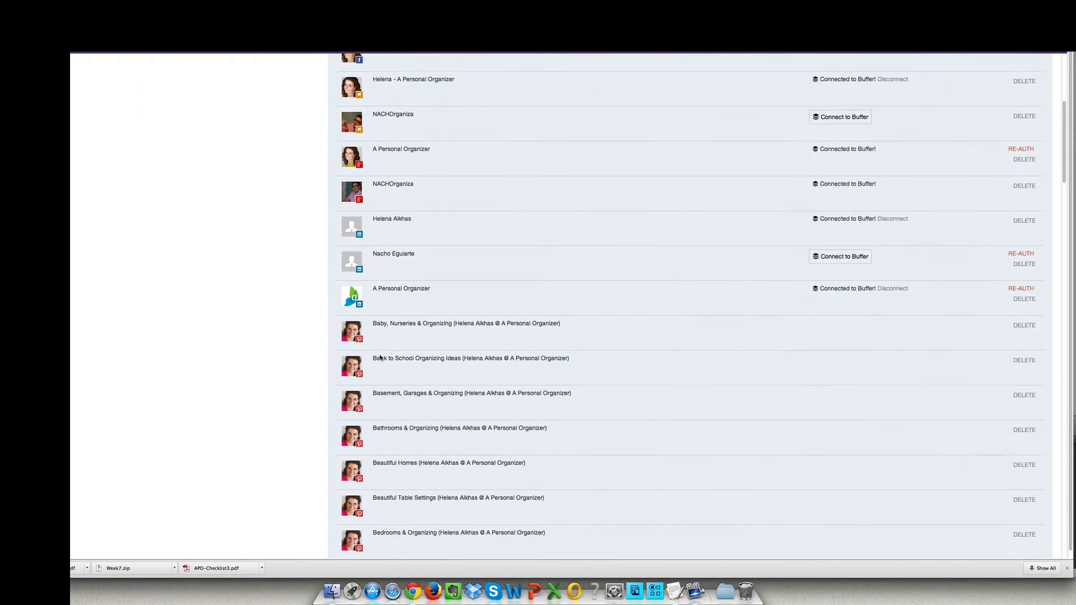
scroll("down", 3)
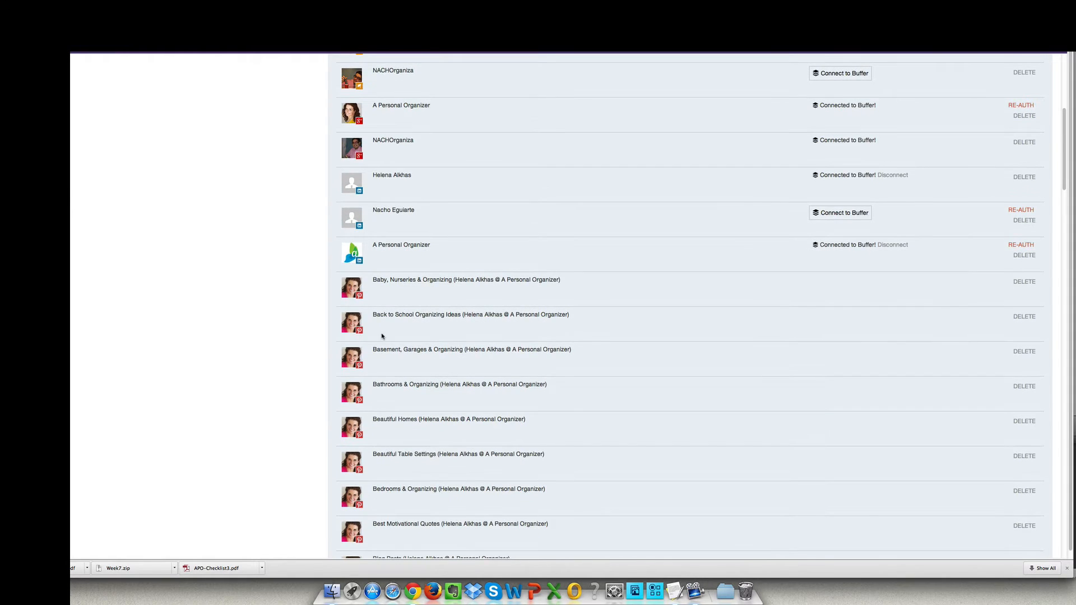
scroll("up", 3)
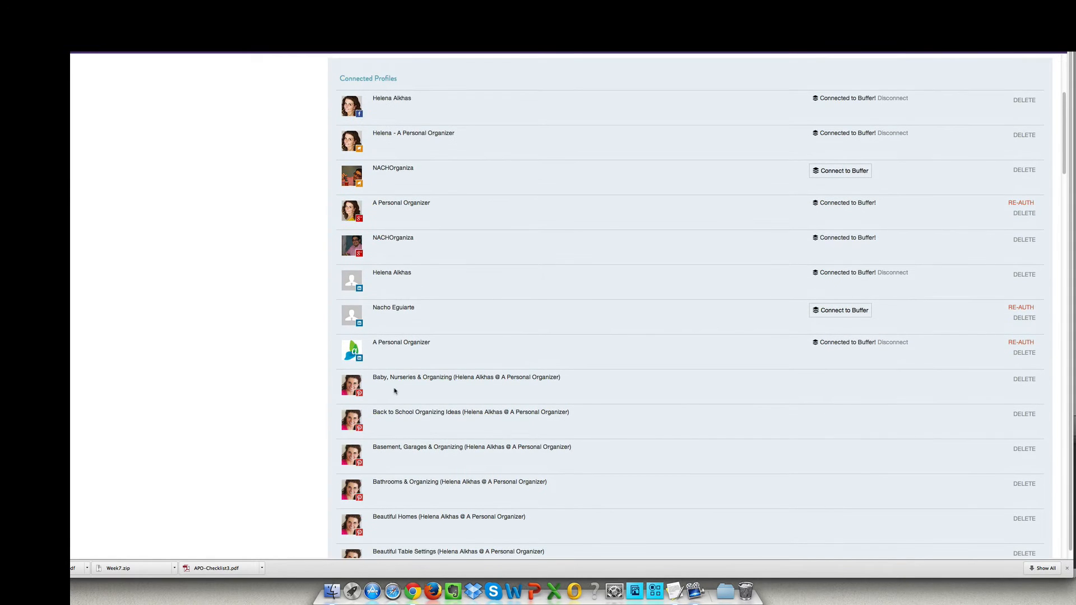
scroll("down", 3)
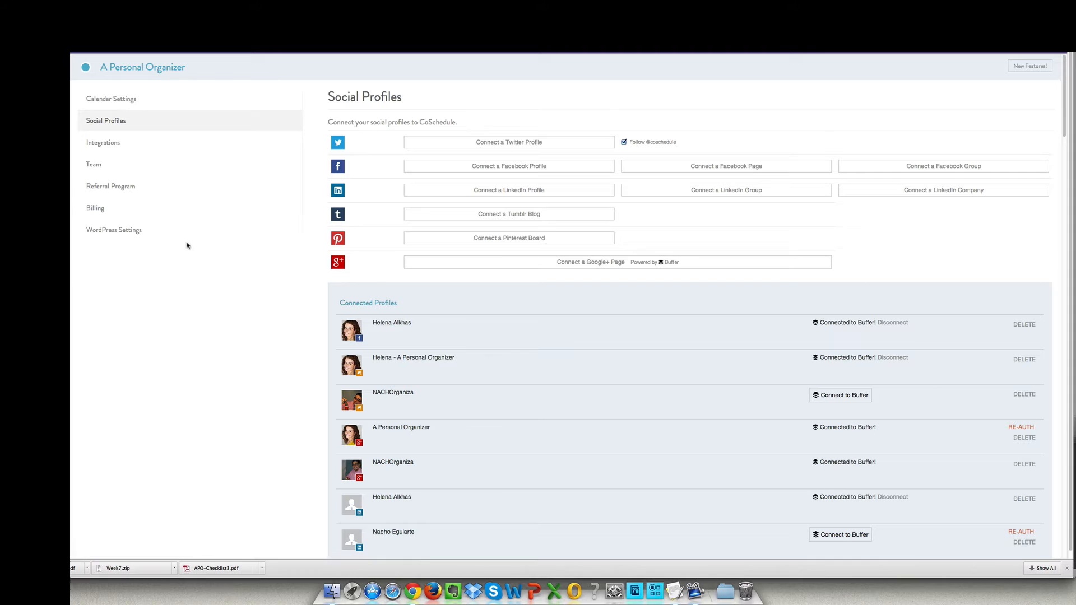
mouse_move(204, 254)
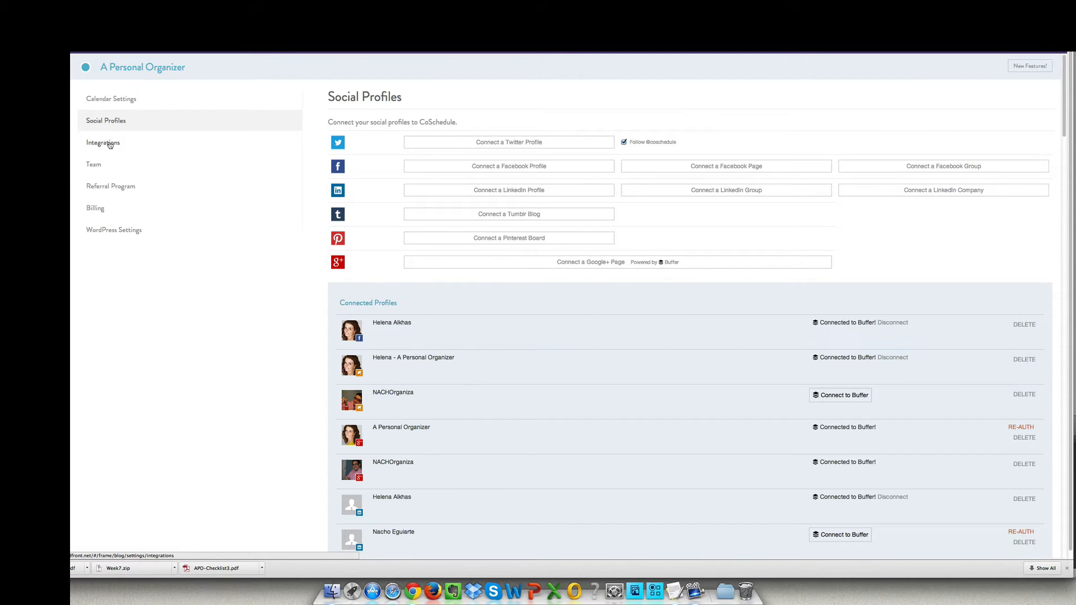
left_click(103, 142)
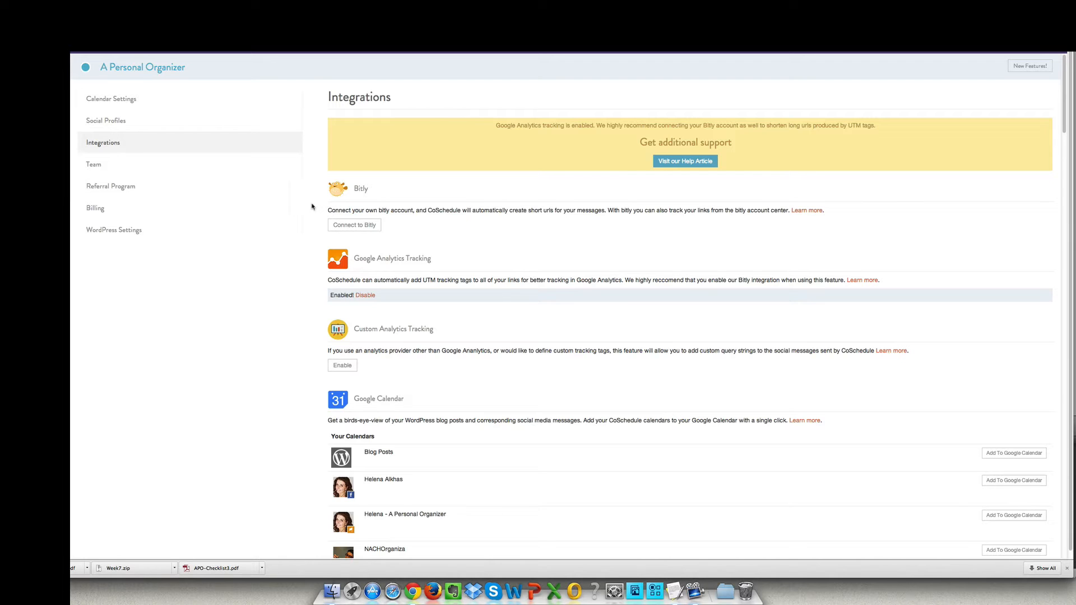
mouse_move(329, 199)
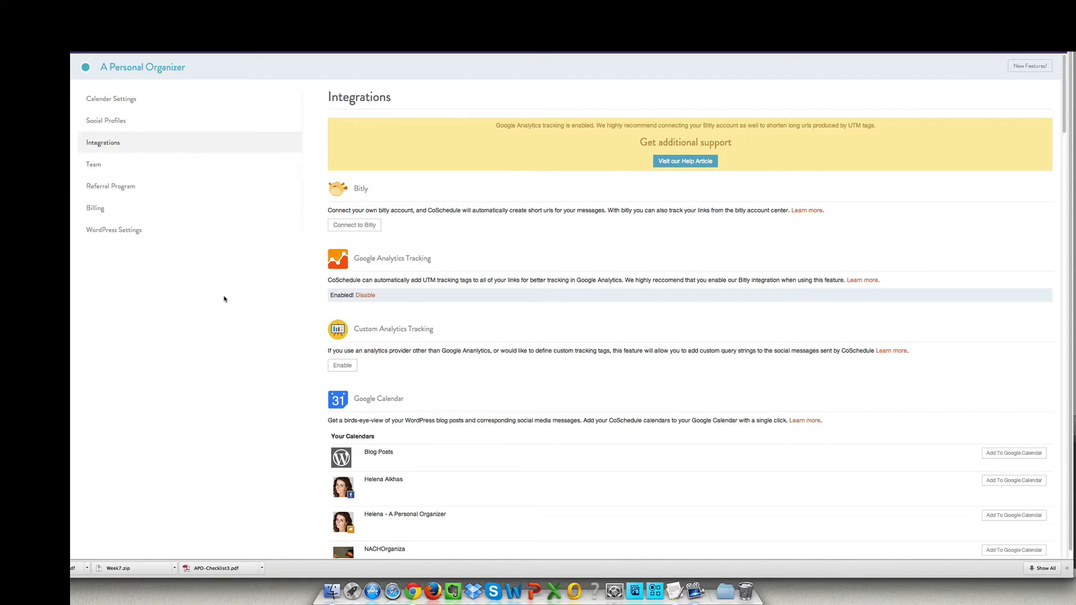
scroll("down", 3)
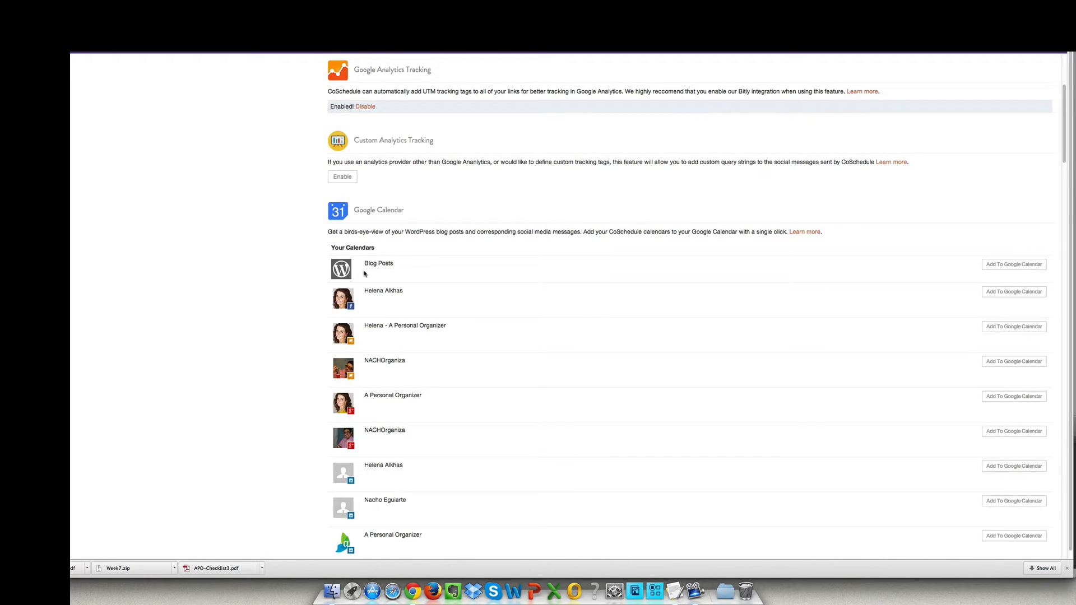
mouse_move(364, 210)
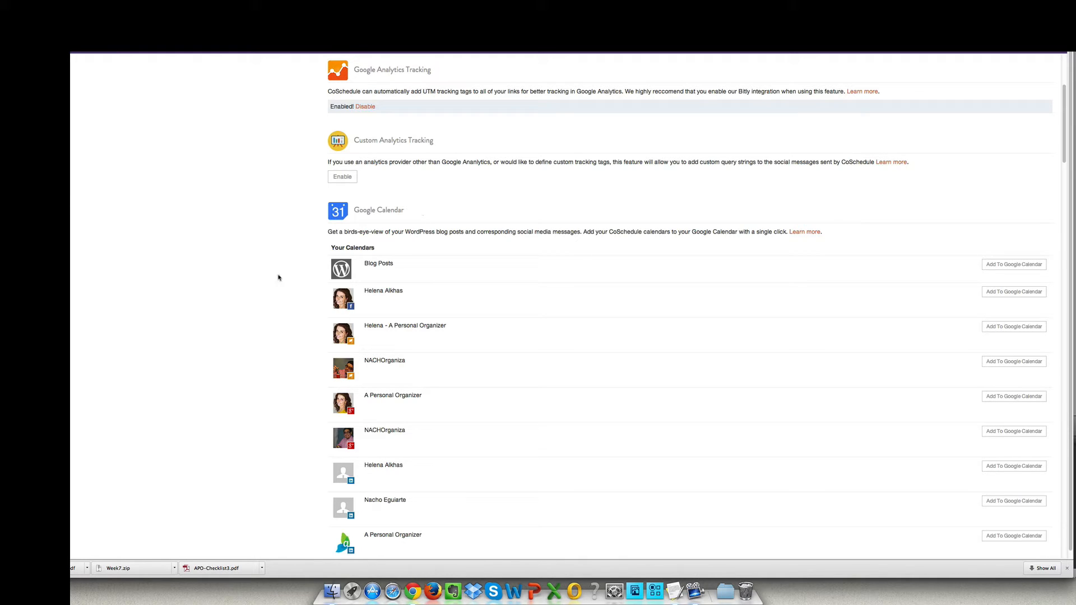
scroll("down", 3)
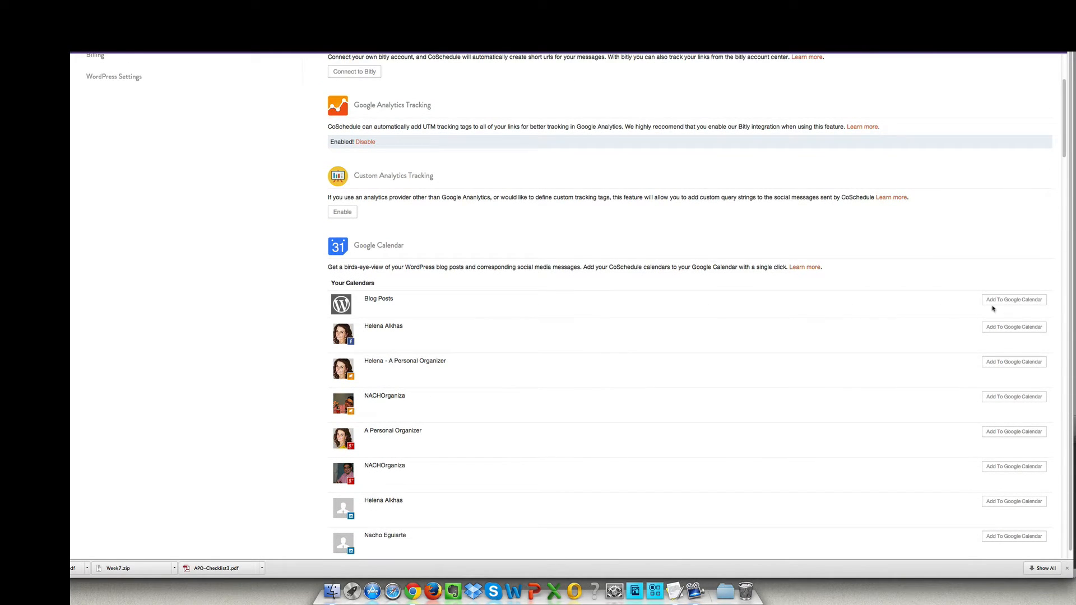
mouse_move(1014, 299)
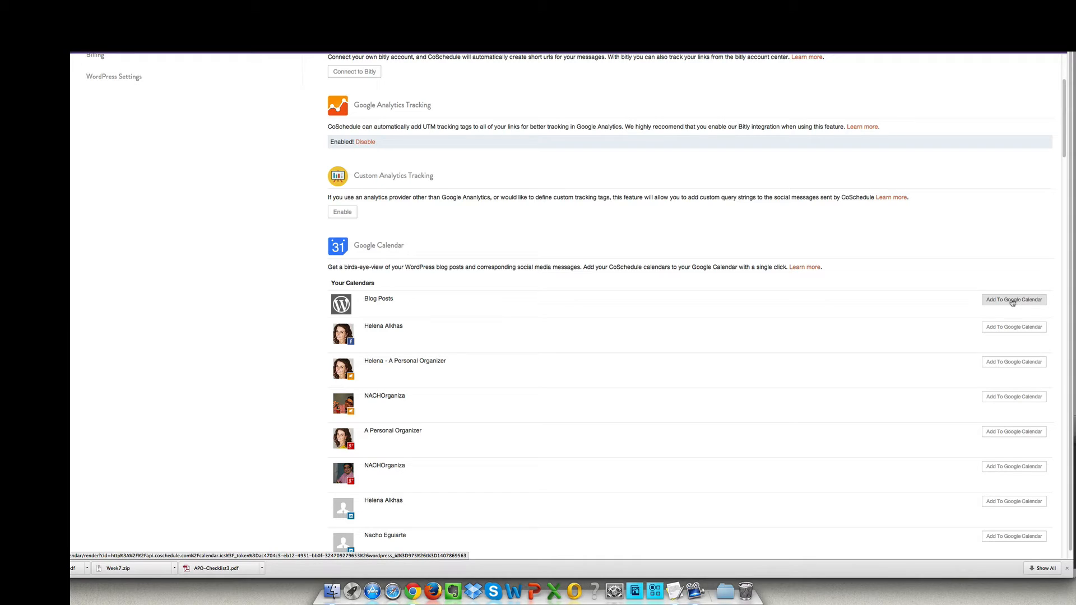
mouse_move(1010, 304)
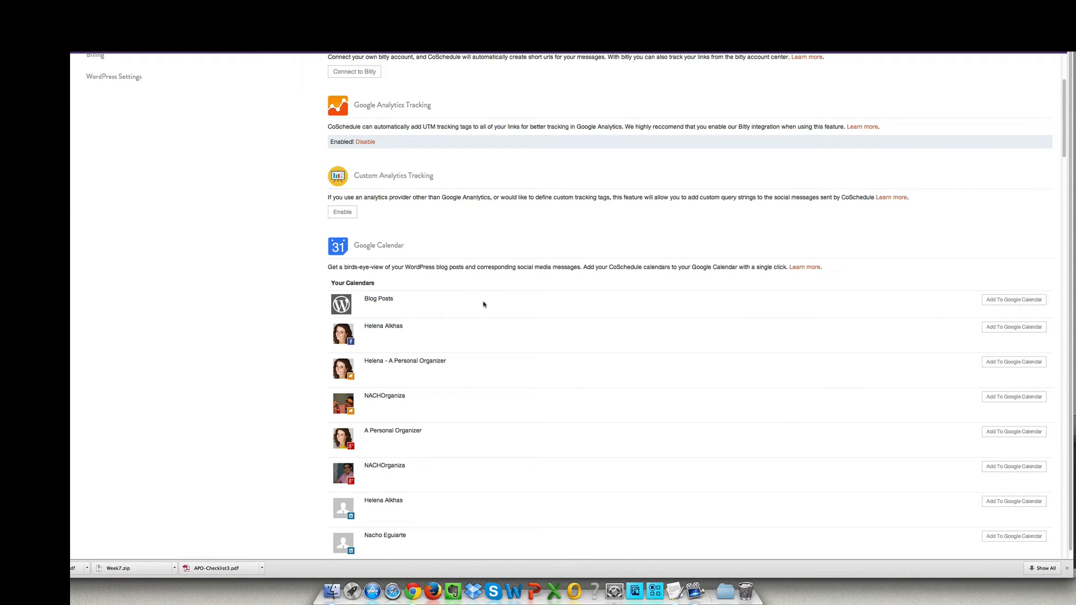
mouse_move(462, 292)
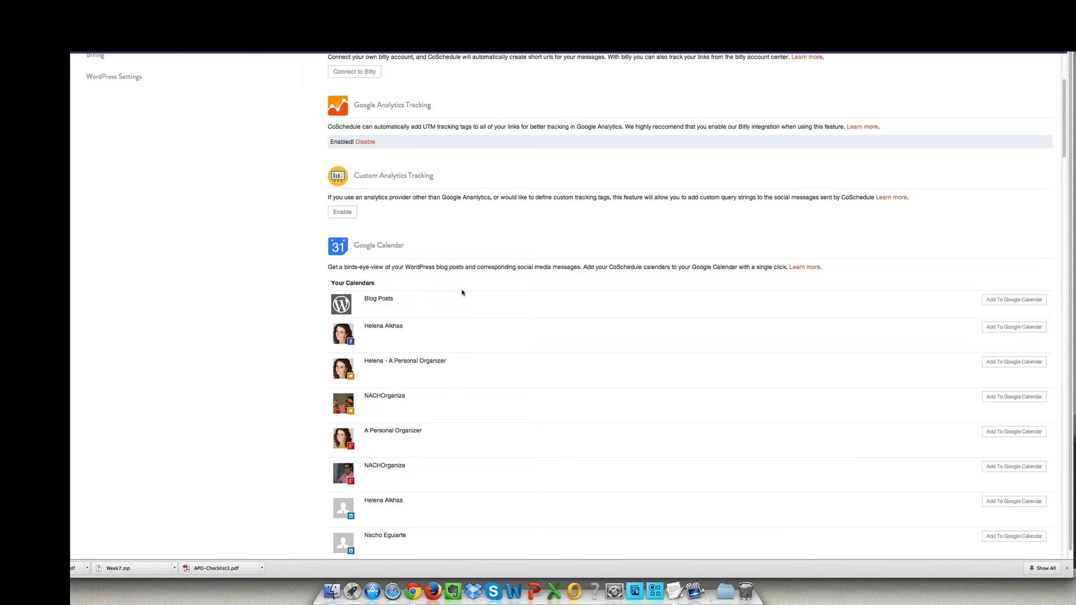
mouse_move(302, 309)
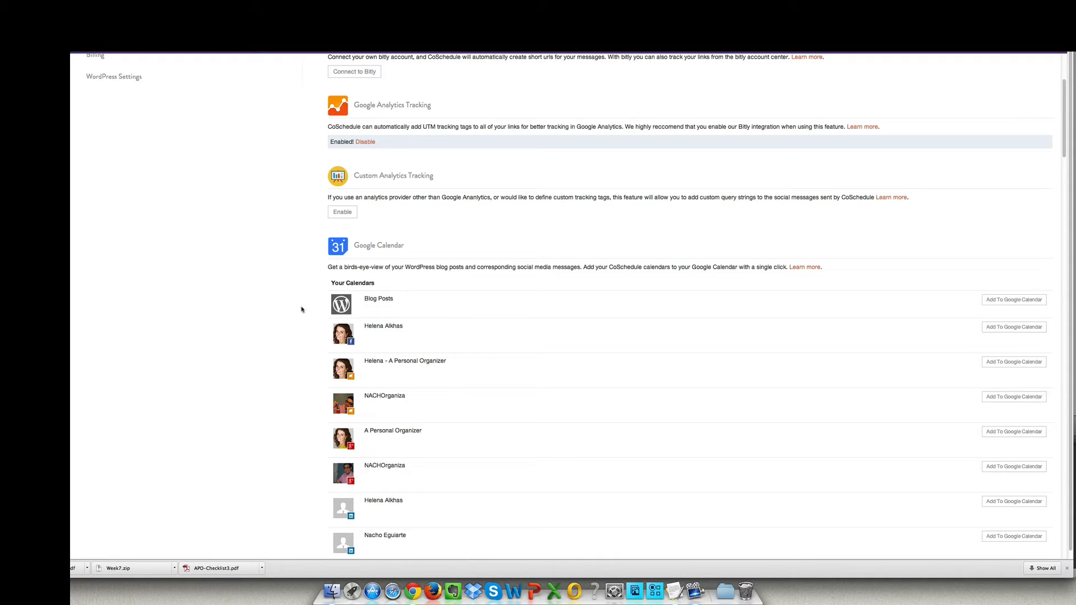
scroll("down", 3)
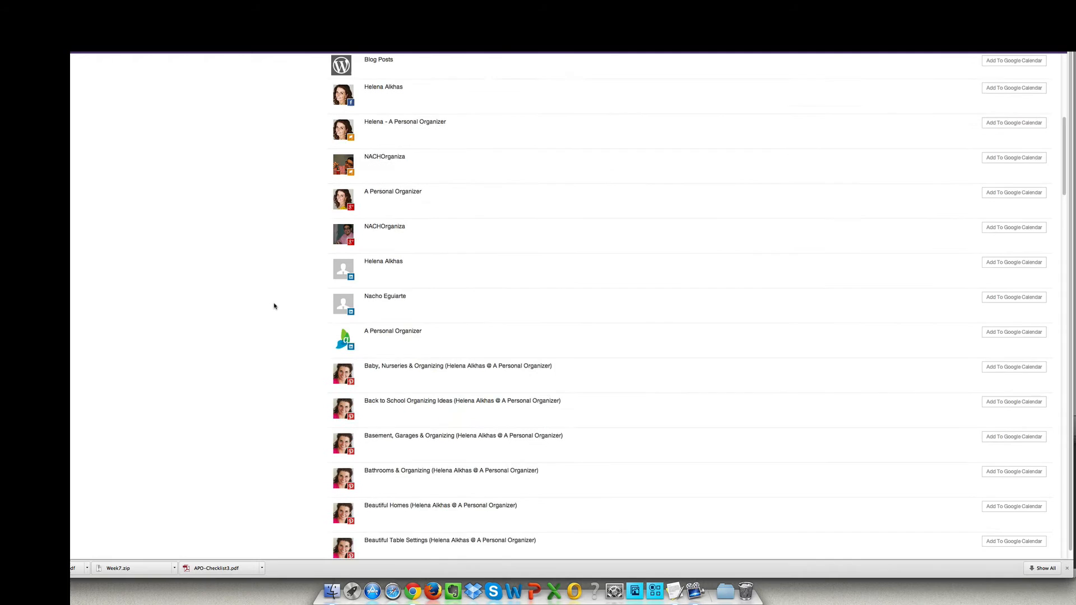
scroll("up", 3)
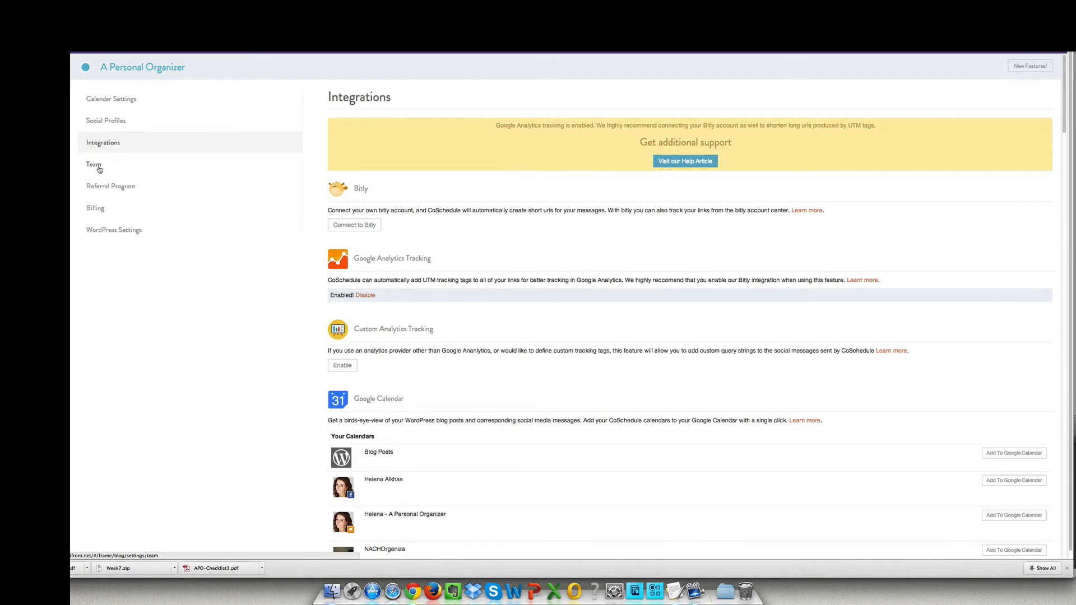
Step: Show the Team page and the Admin, Editor, Author, Contributor roles for inviting a user
left_click(93, 163)
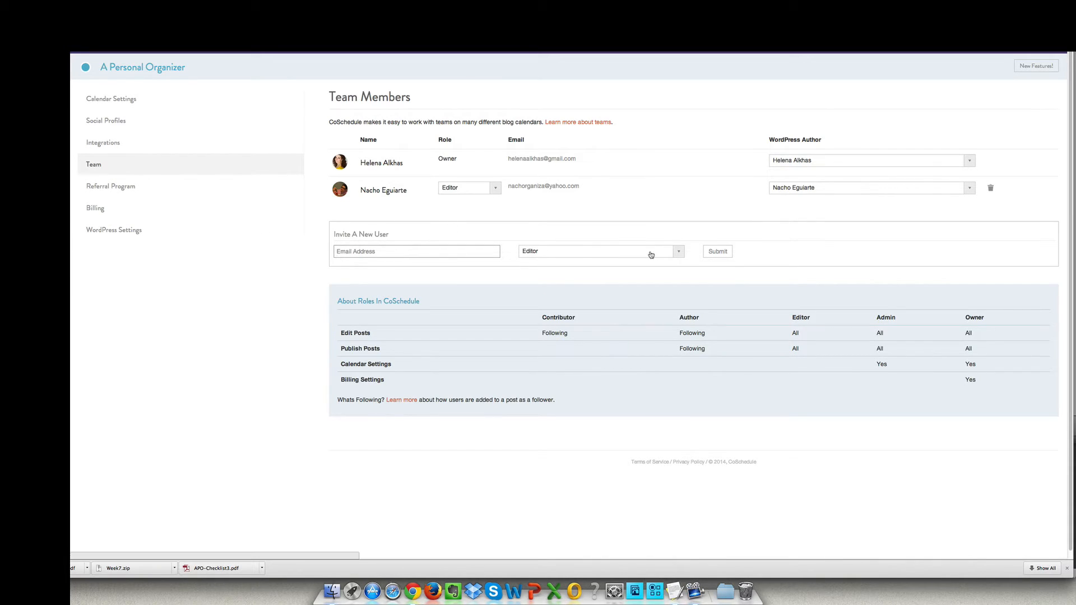
left_click(601, 250)
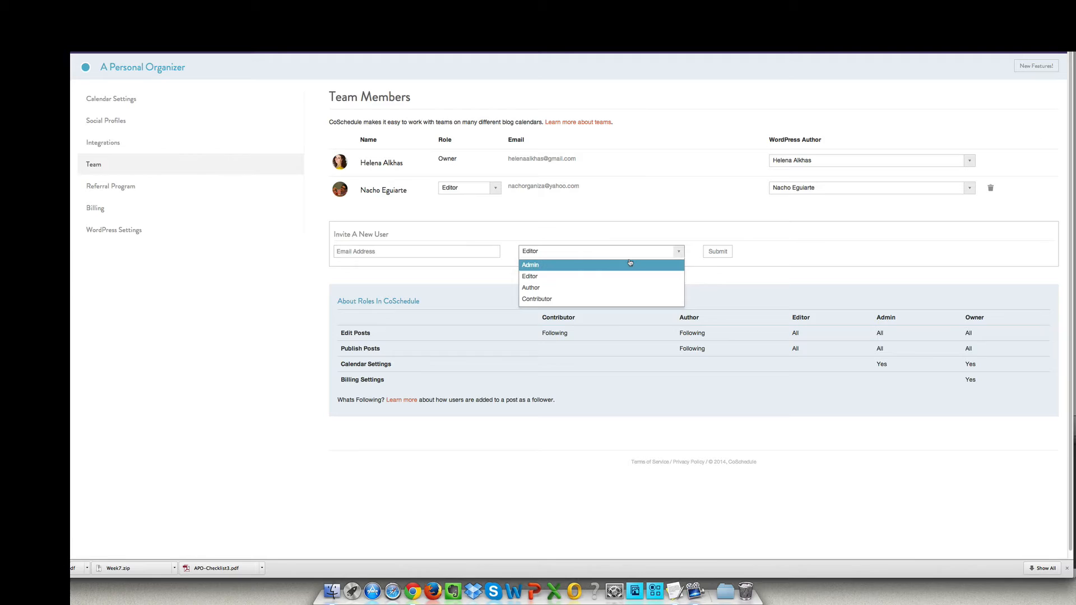
mouse_move(775, 253)
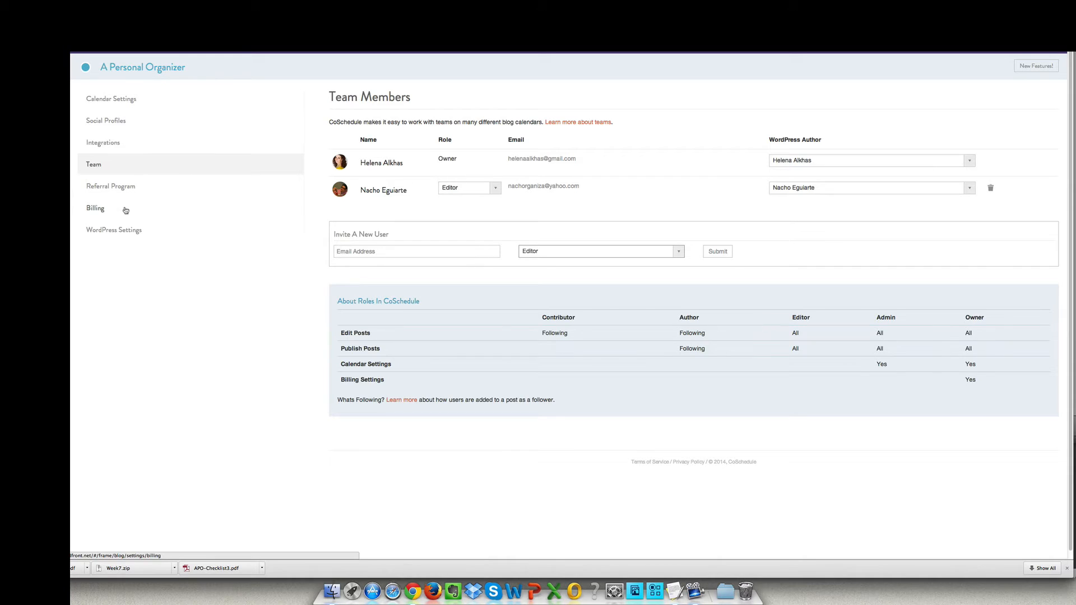
Step: Review the Referral Program page with its referral link and discount options
left_click(111, 186)
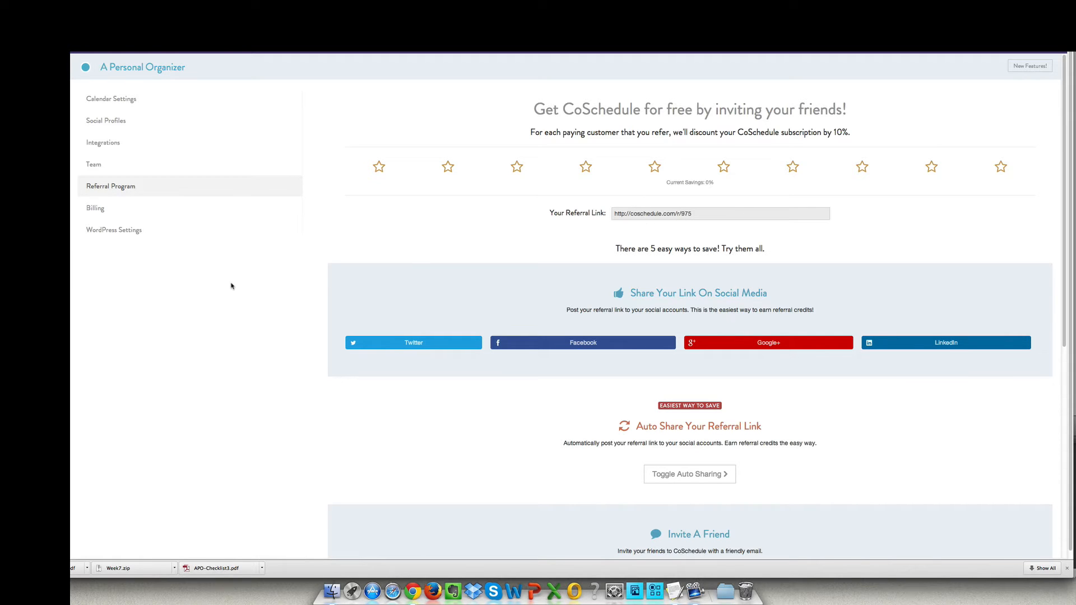
scroll("down", 3)
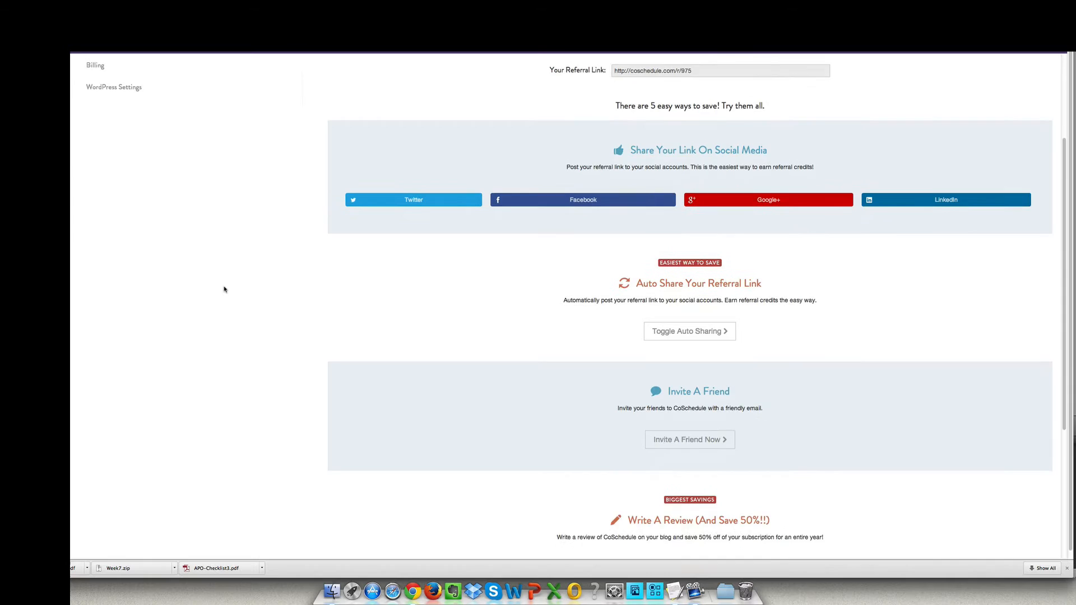
scroll("up", 3)
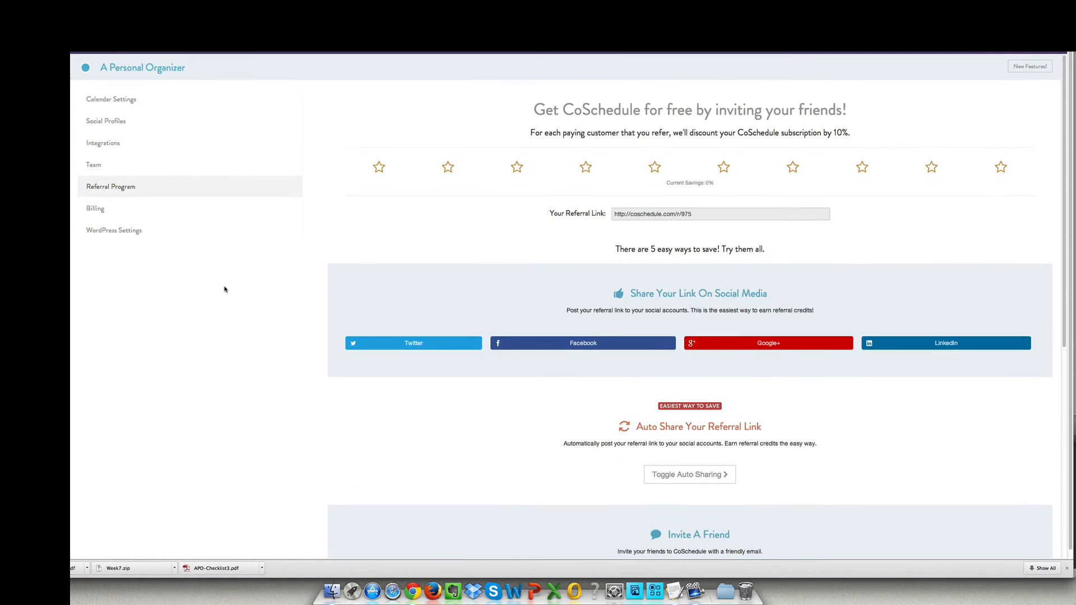
mouse_move(520, 212)
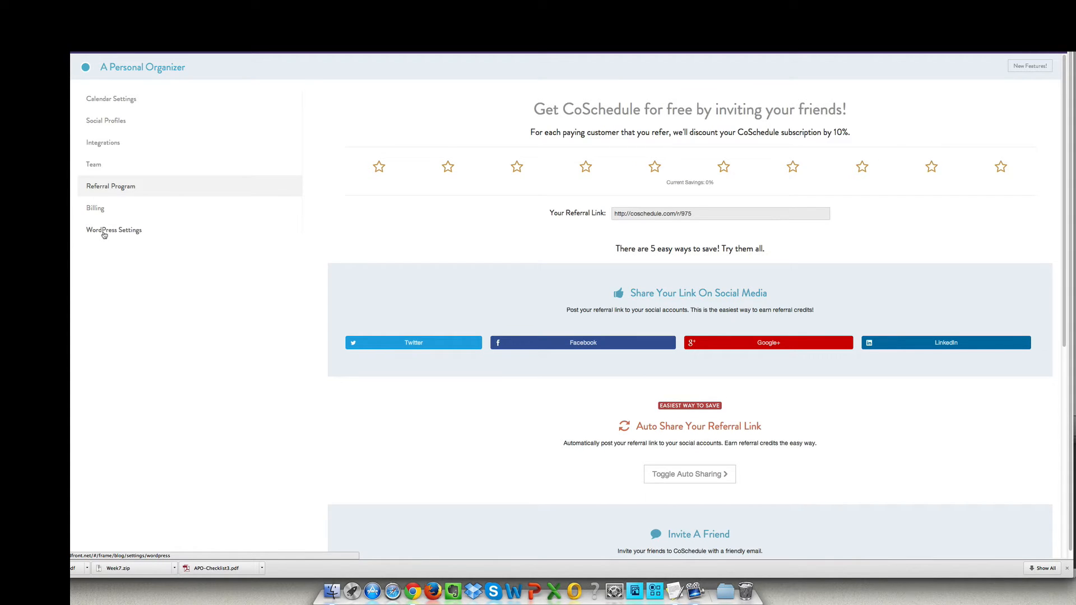
Step: Show the WordPress Settings page with custom post types and HTTP Auth options
left_click(115, 229)
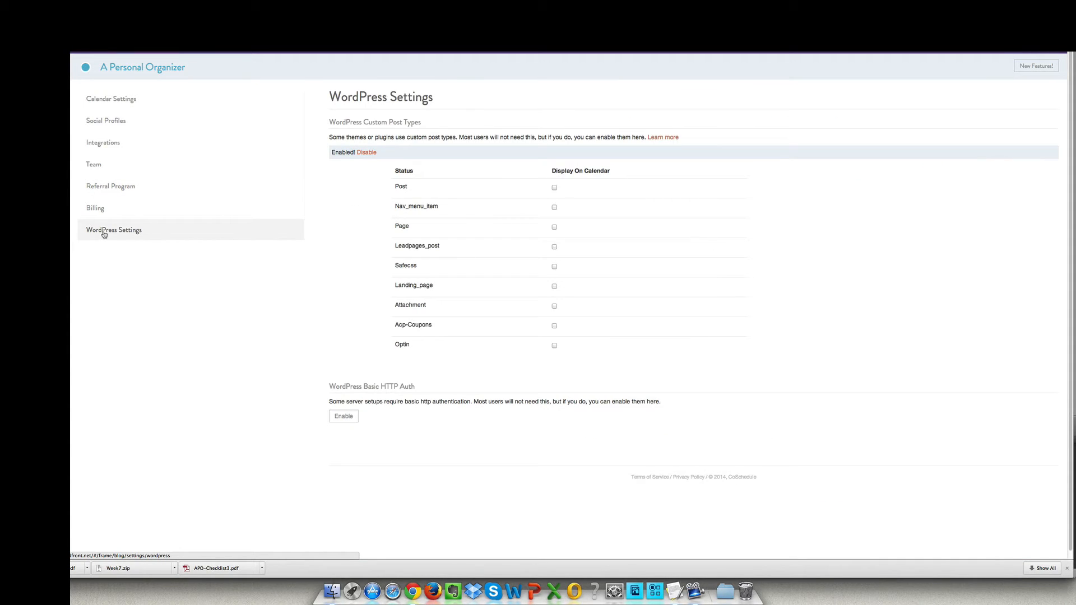
mouse_move(310, 336)
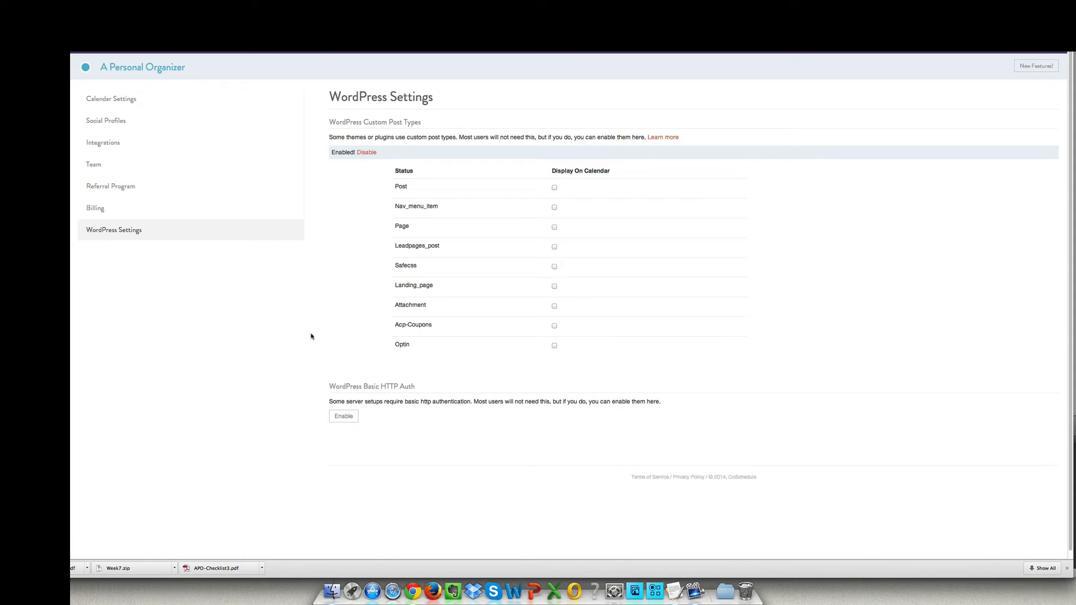
mouse_move(299, 305)
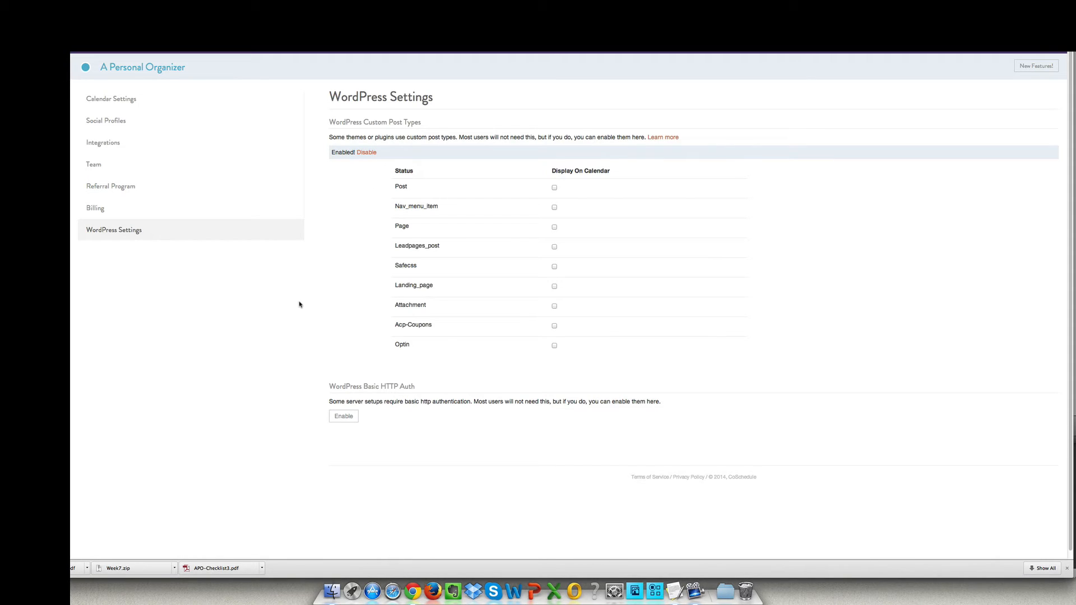
mouse_move(155, 231)
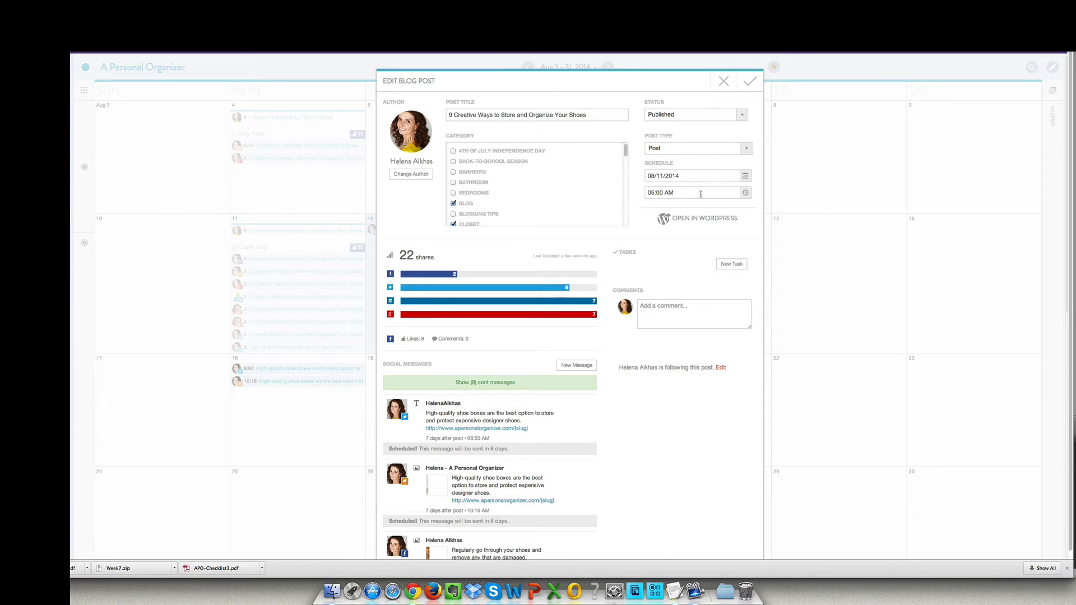
mouse_move(508, 240)
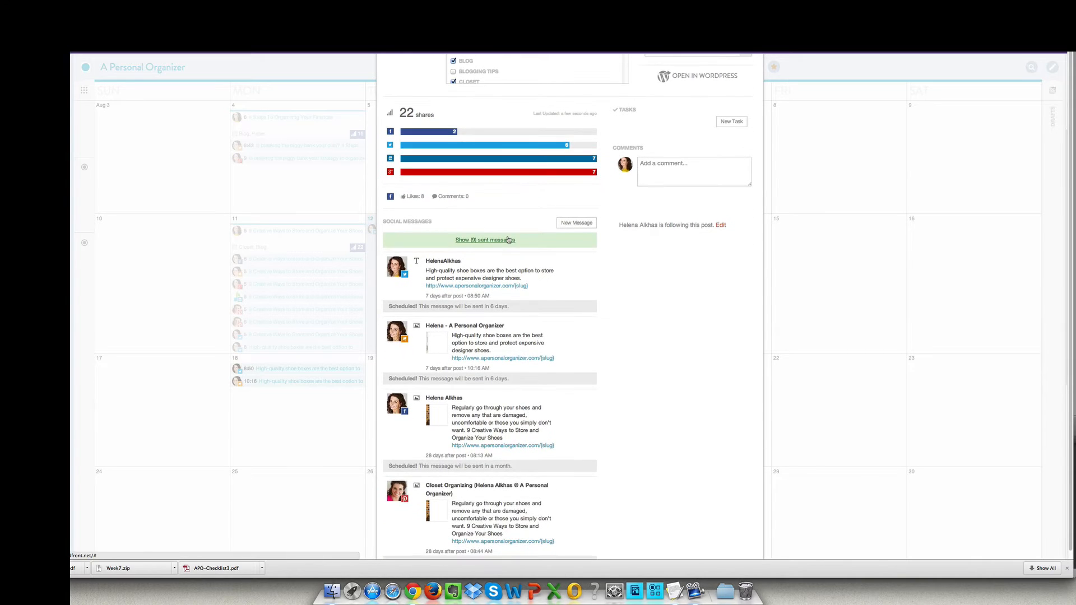
scroll("down", 3)
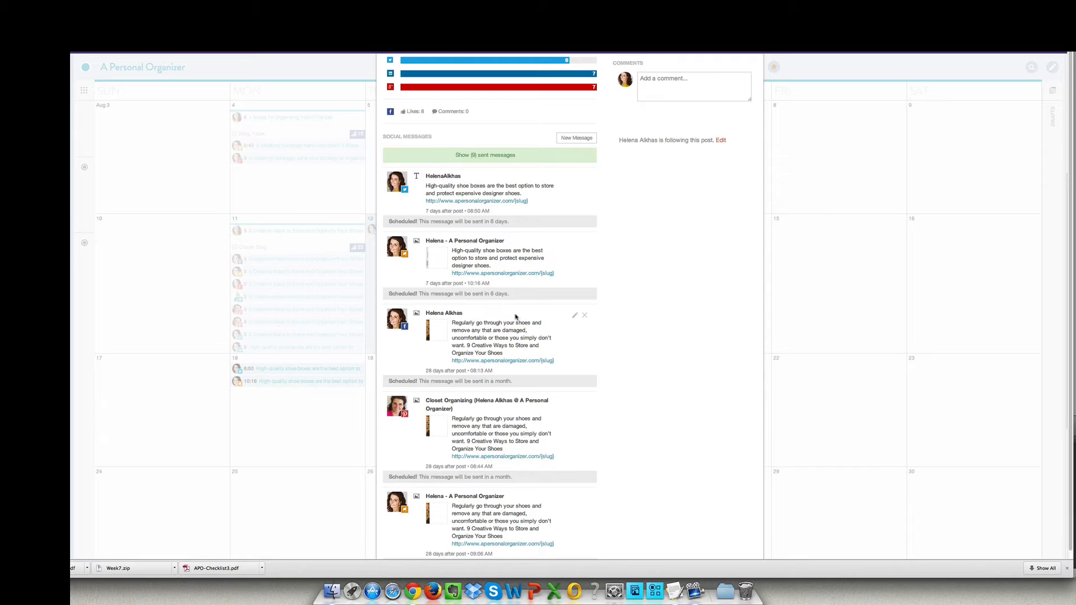
mouse_move(506, 322)
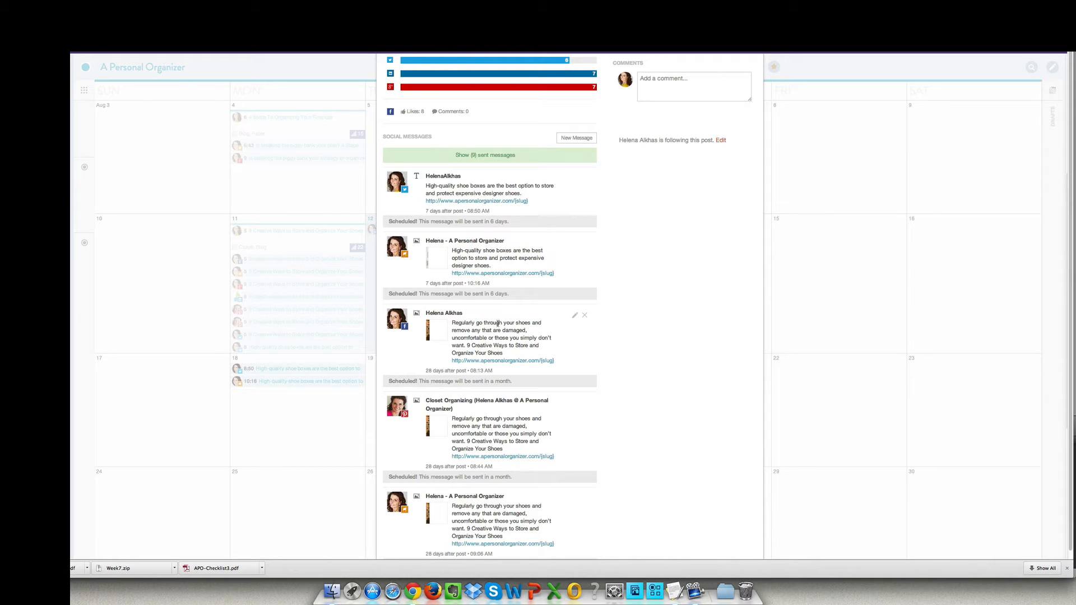
scroll("down", 3)
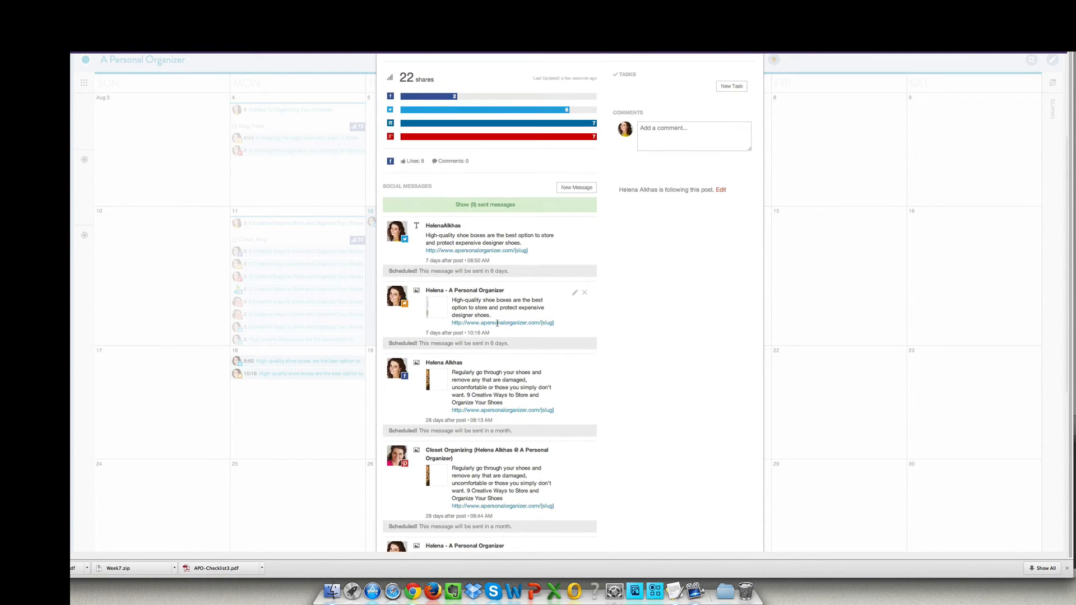
scroll("down", 3)
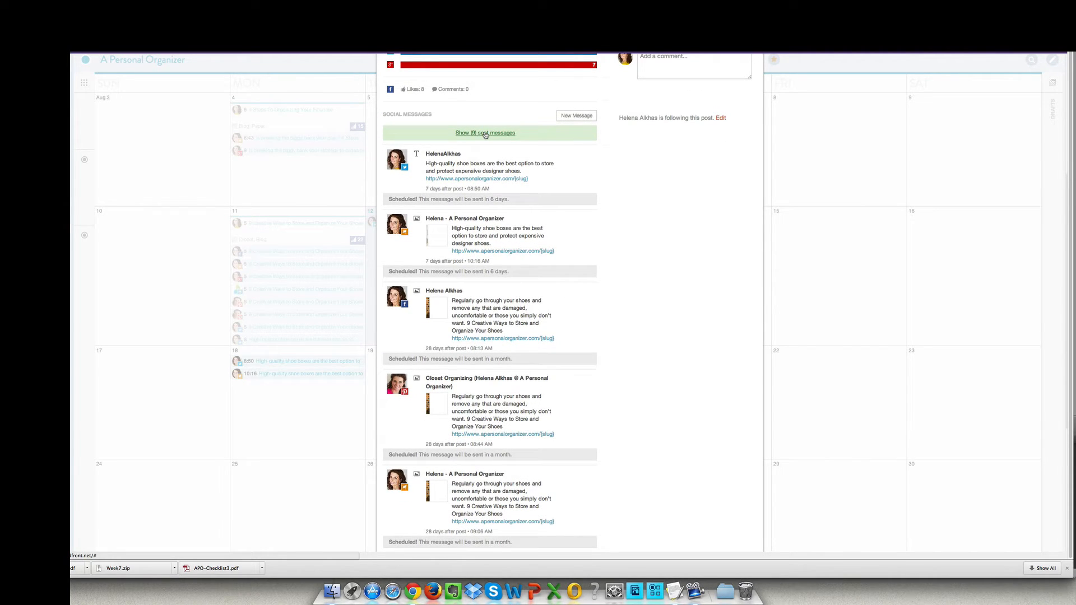
Step: Expand then hide the post's 8 sent social messages, leaving only scheduled ones listed
left_click(485, 132)
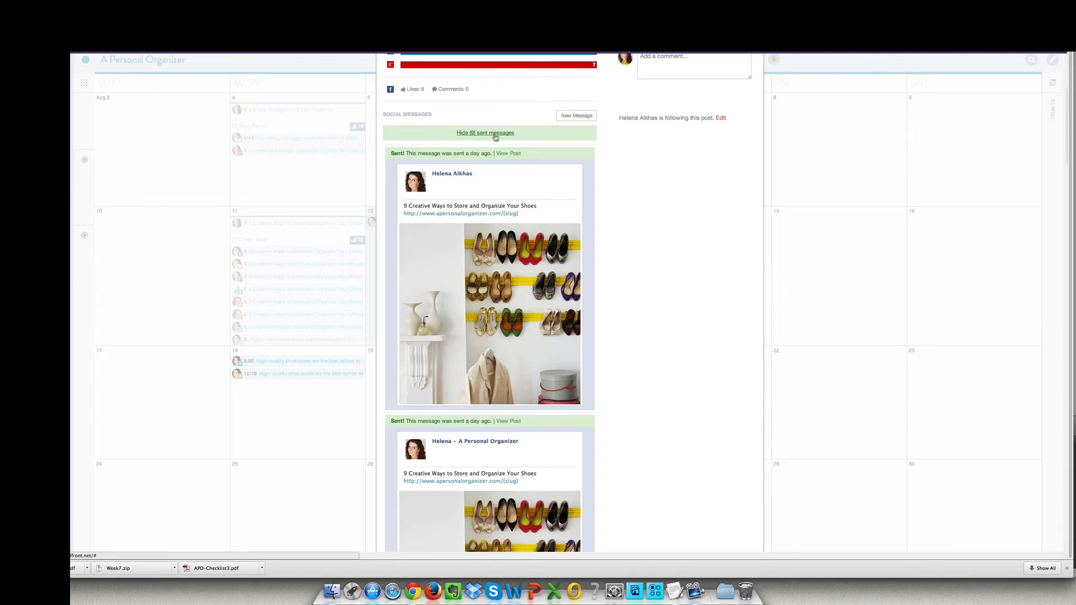
left_click(484, 132)
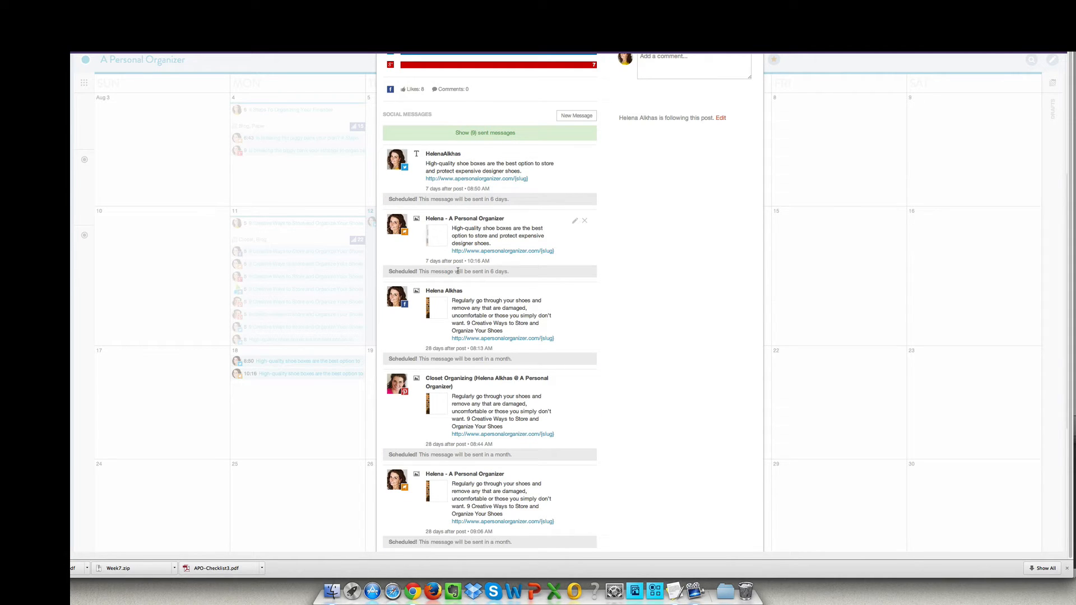
scroll("down", 3)
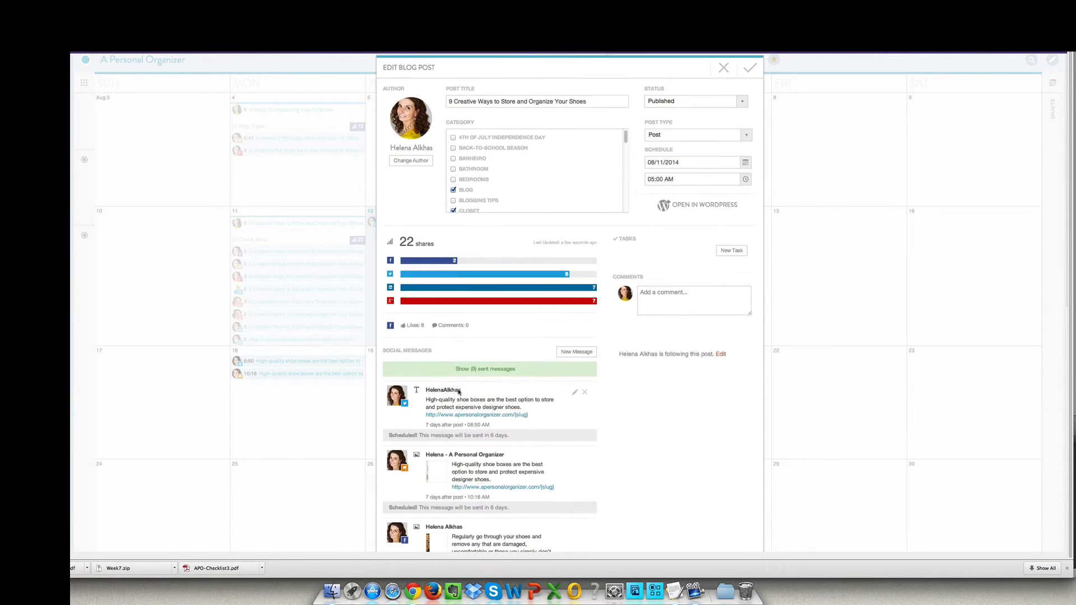
scroll("down", 3)
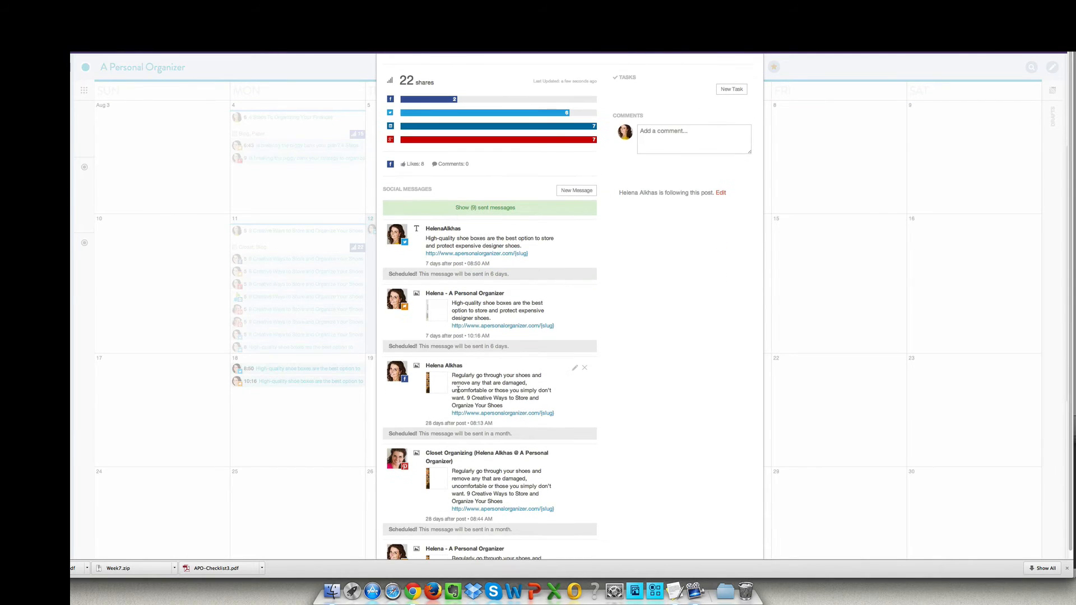
scroll("down", 3)
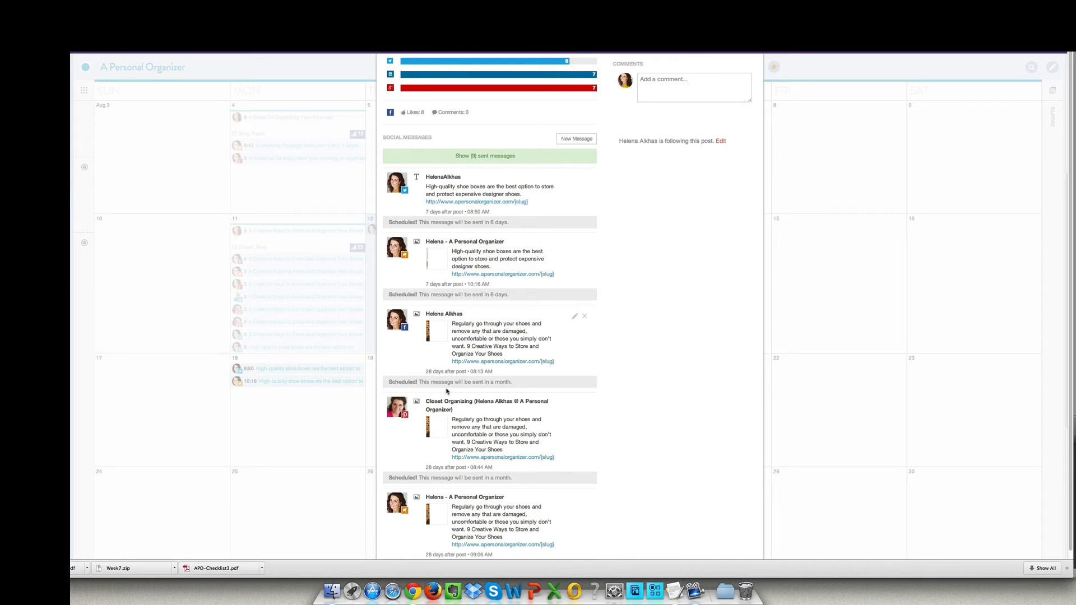
mouse_move(448, 391)
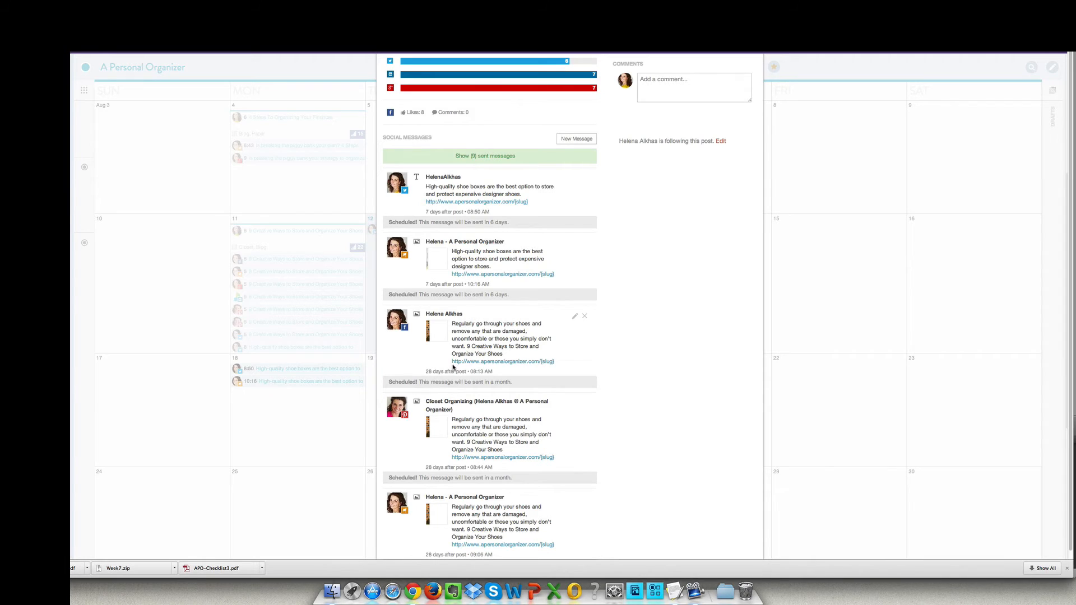
mouse_move(449, 347)
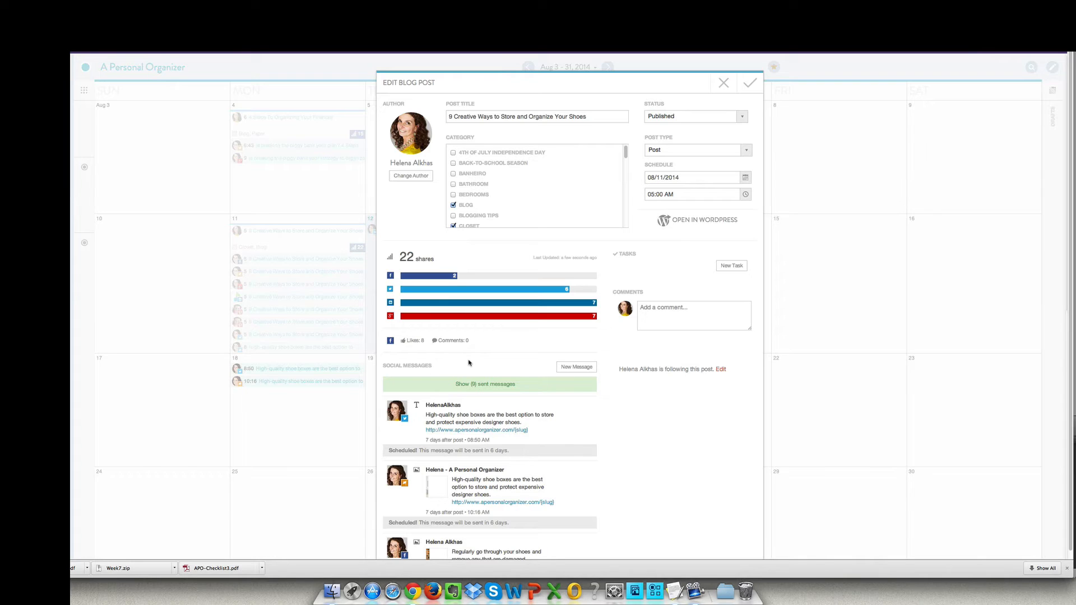
mouse_move(464, 360)
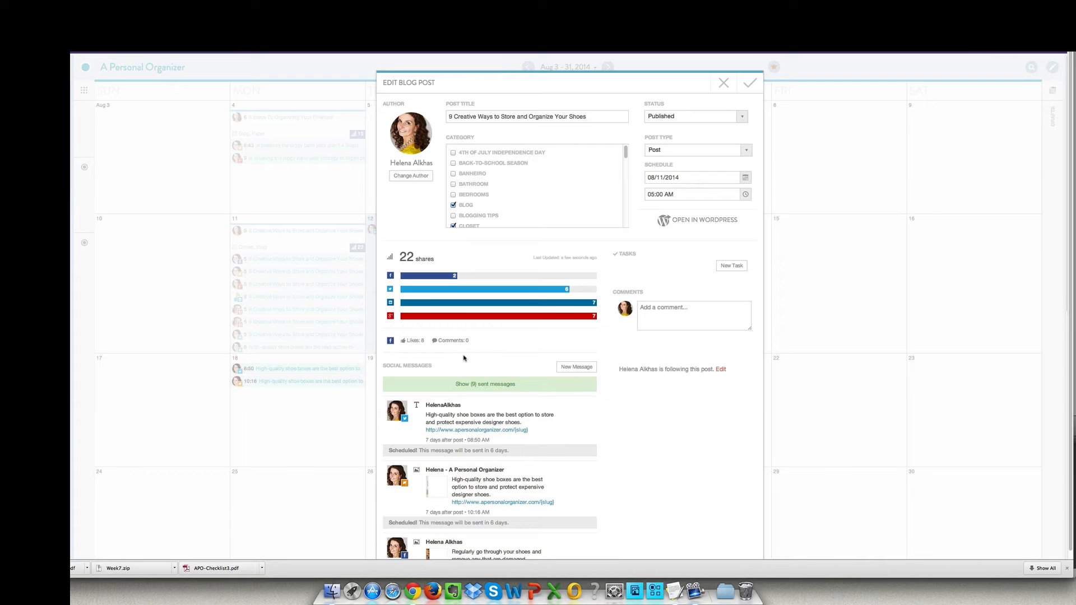
mouse_move(463, 359)
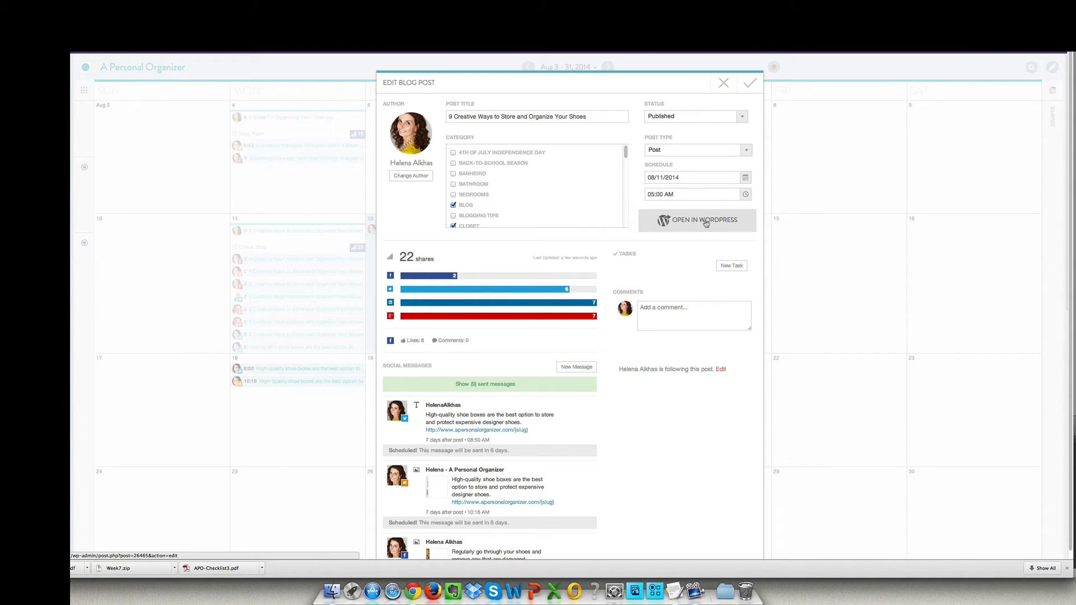
Step: Open '9 Creative Ways to Store and Organize Your Shoes' in the WordPress post editor
left_click(696, 220)
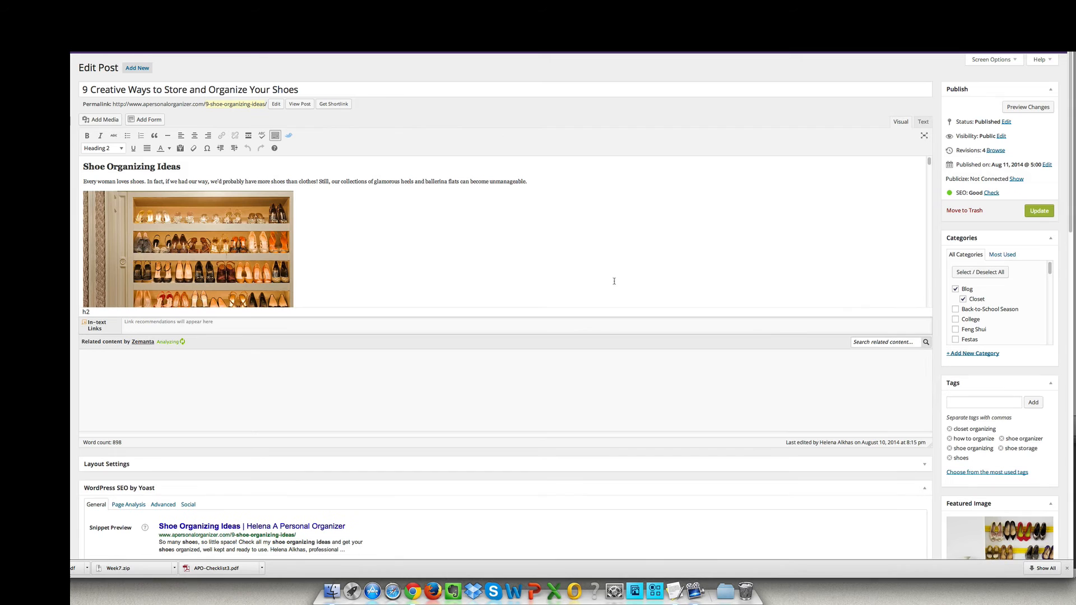
mouse_move(444, 344)
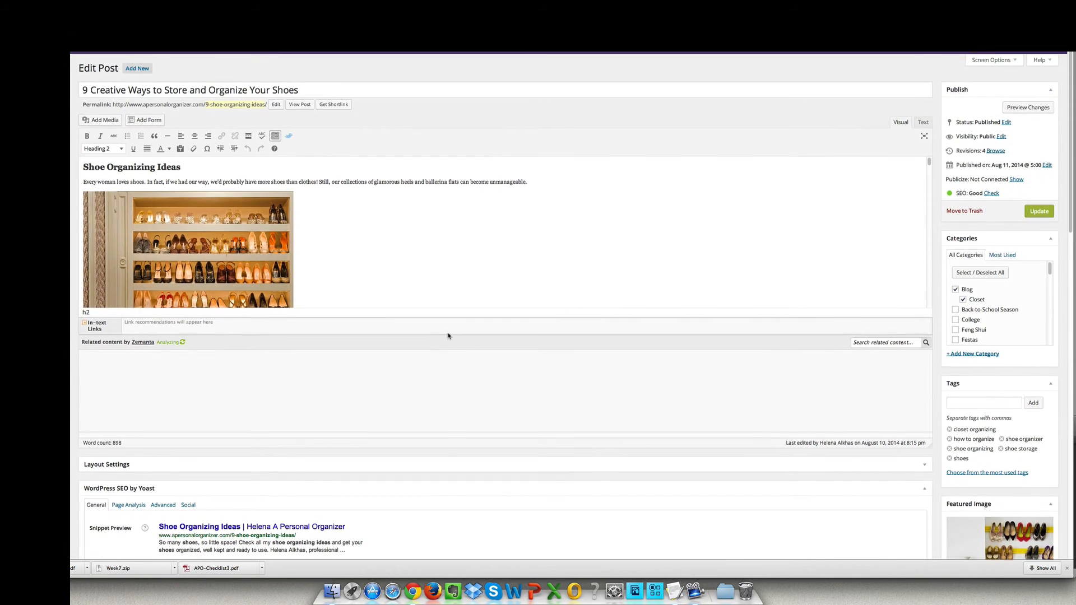
scroll("down", 3)
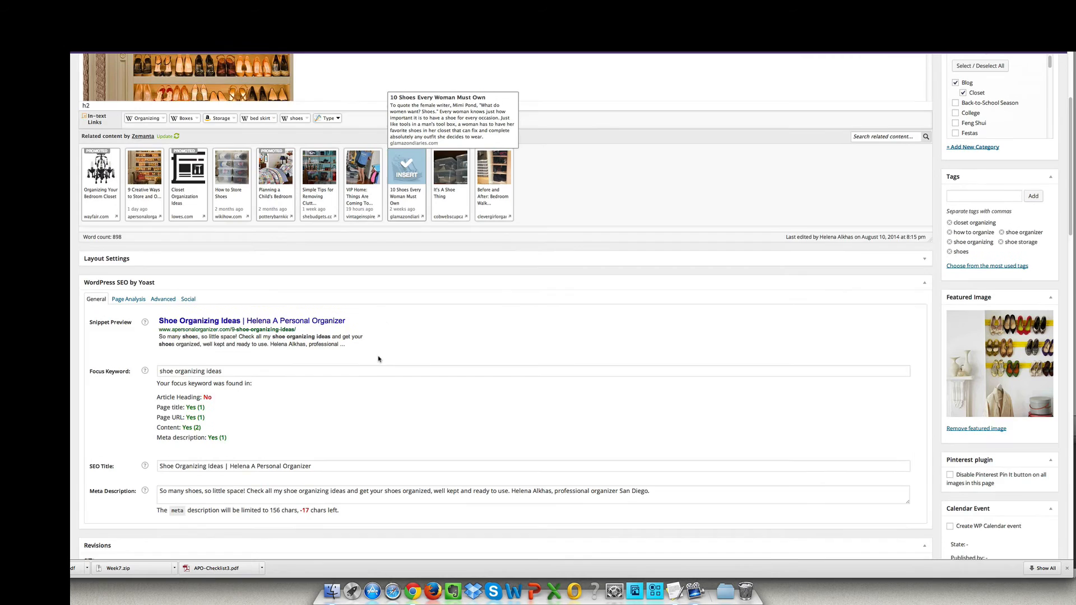
Step: Start a new social message from the CoSchedule box on the Edit Post page
scroll("down", 3)
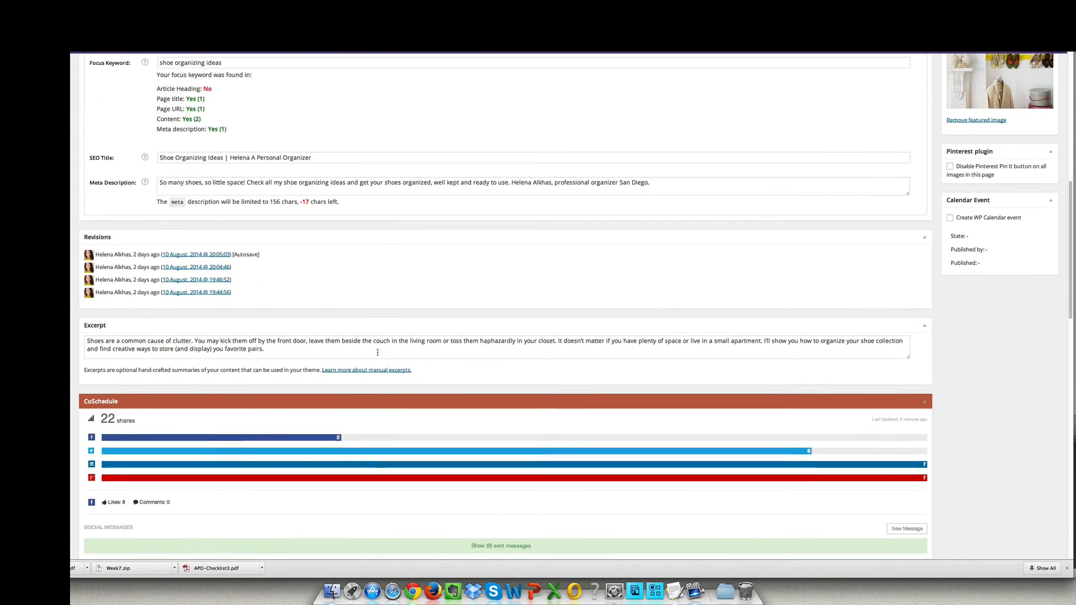
scroll("down", 3)
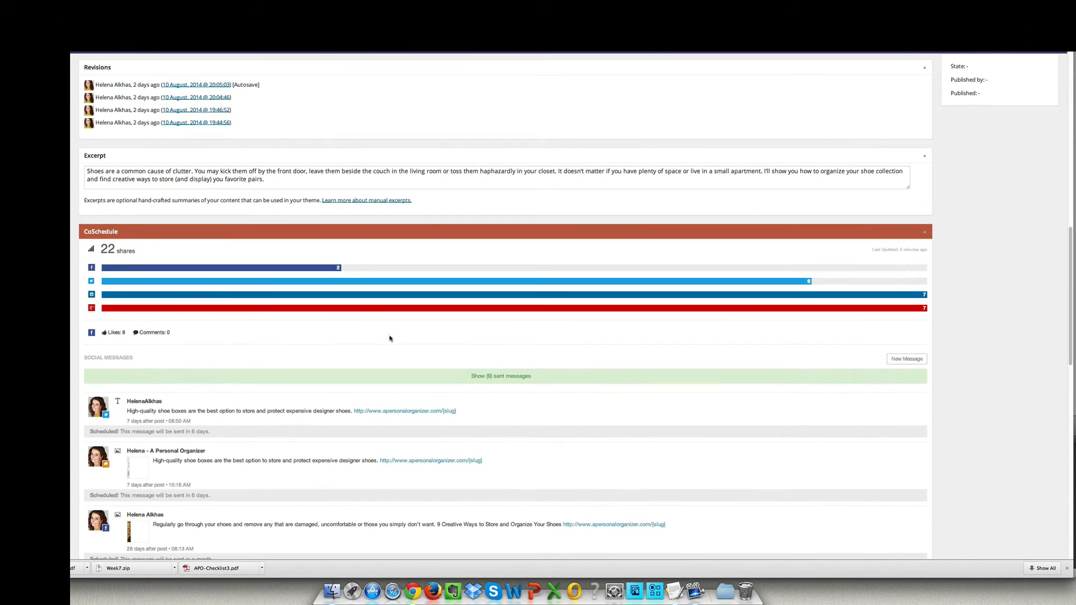
mouse_move(490, 252)
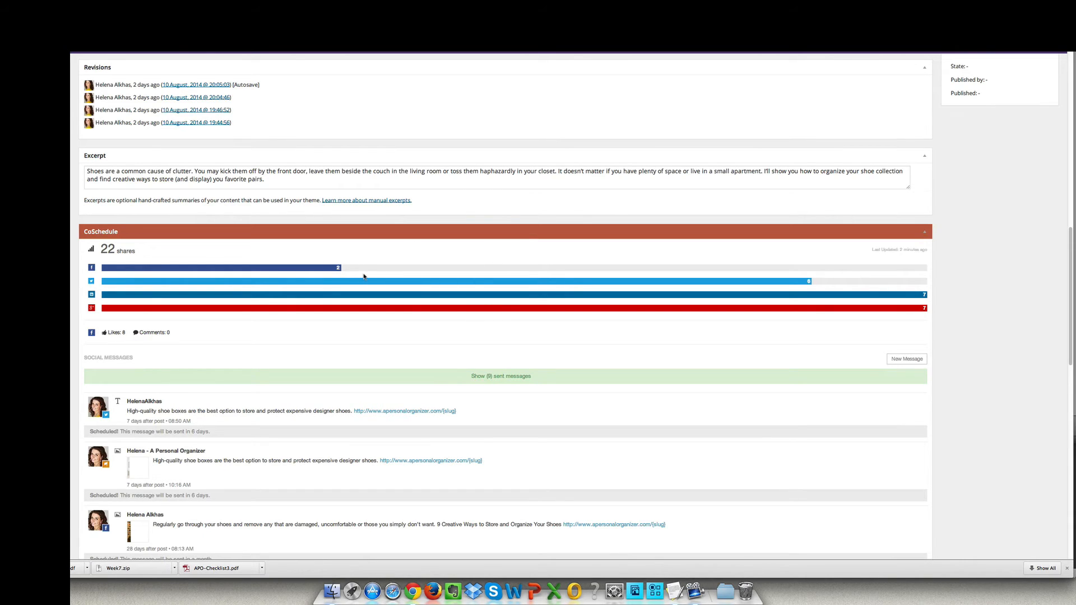
mouse_move(402, 307)
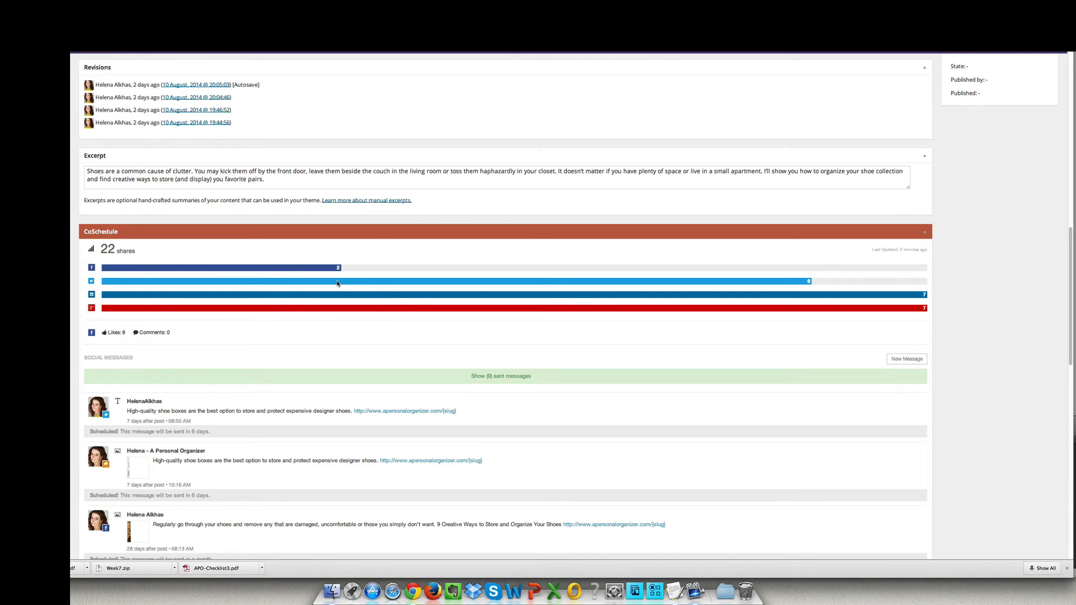
mouse_move(613, 336)
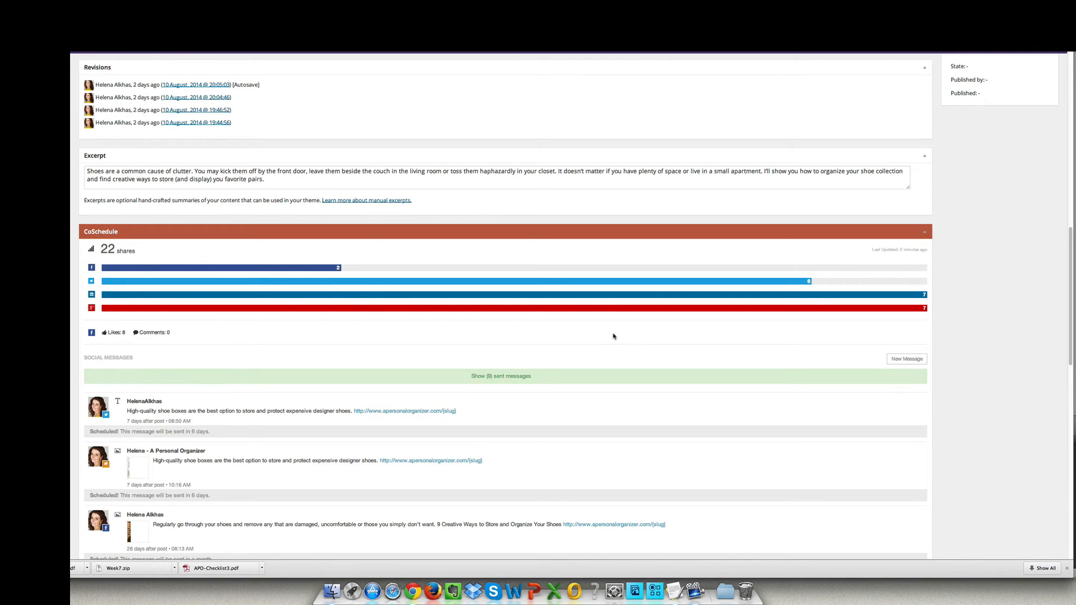
mouse_move(682, 344)
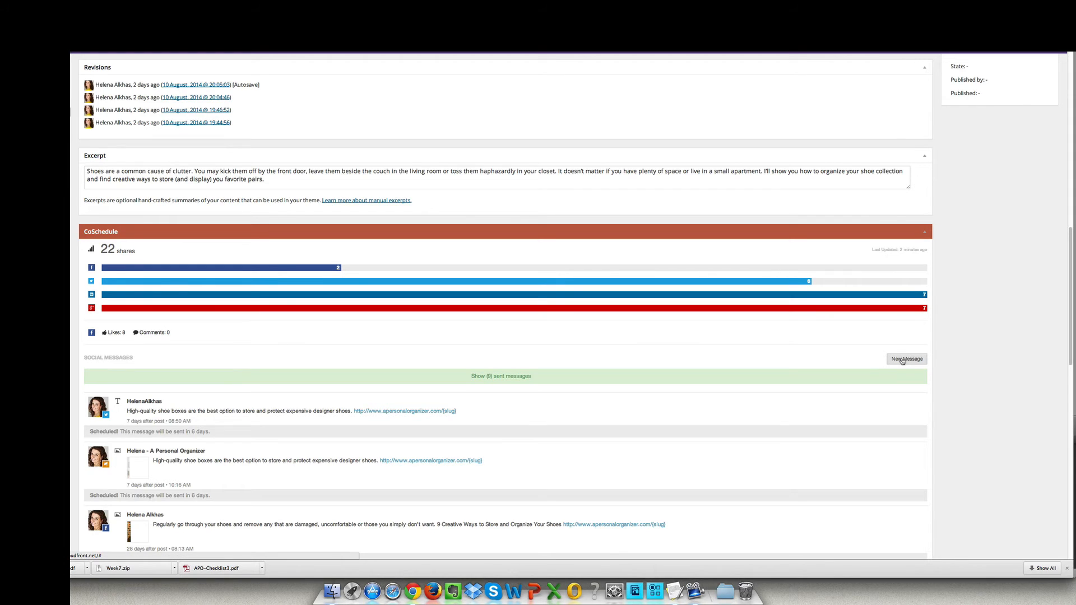
left_click(906, 358)
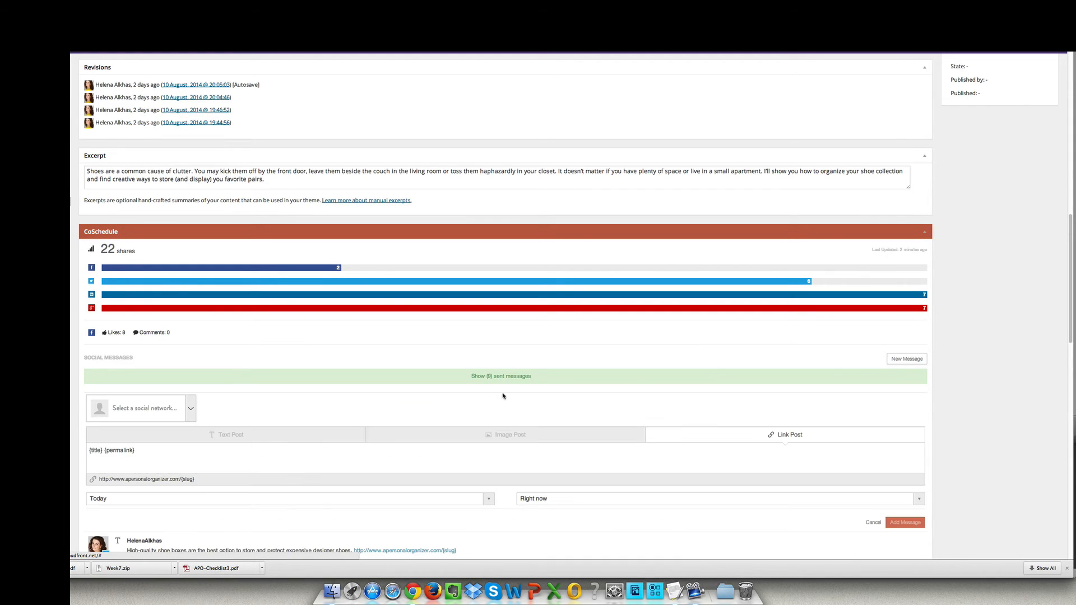
Step: Choose the first Facebook account and make the message an image post
left_click(141, 408)
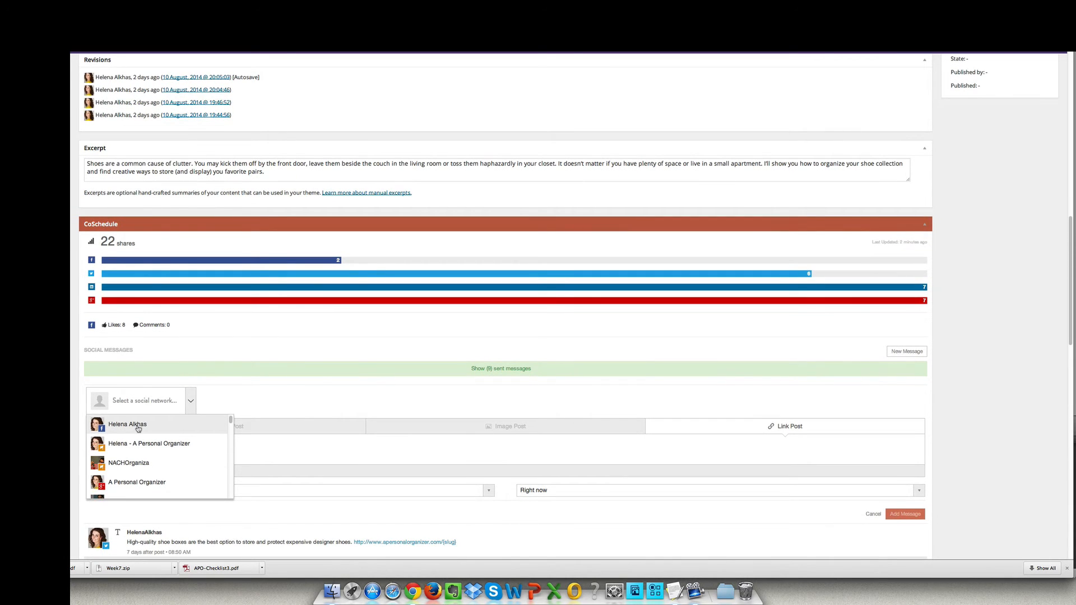
left_click(127, 424)
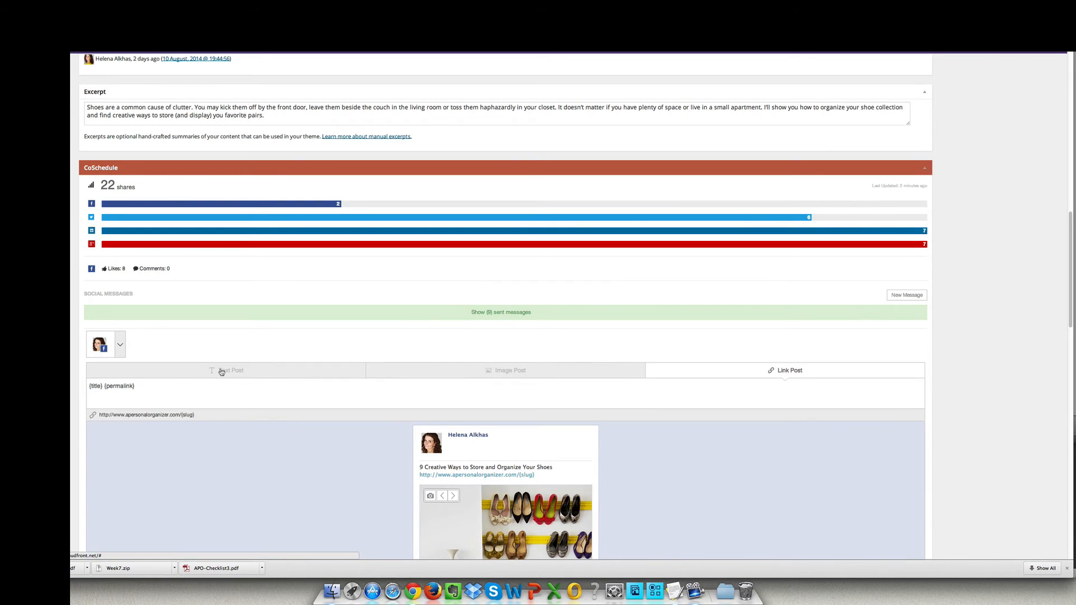
left_click(231, 370)
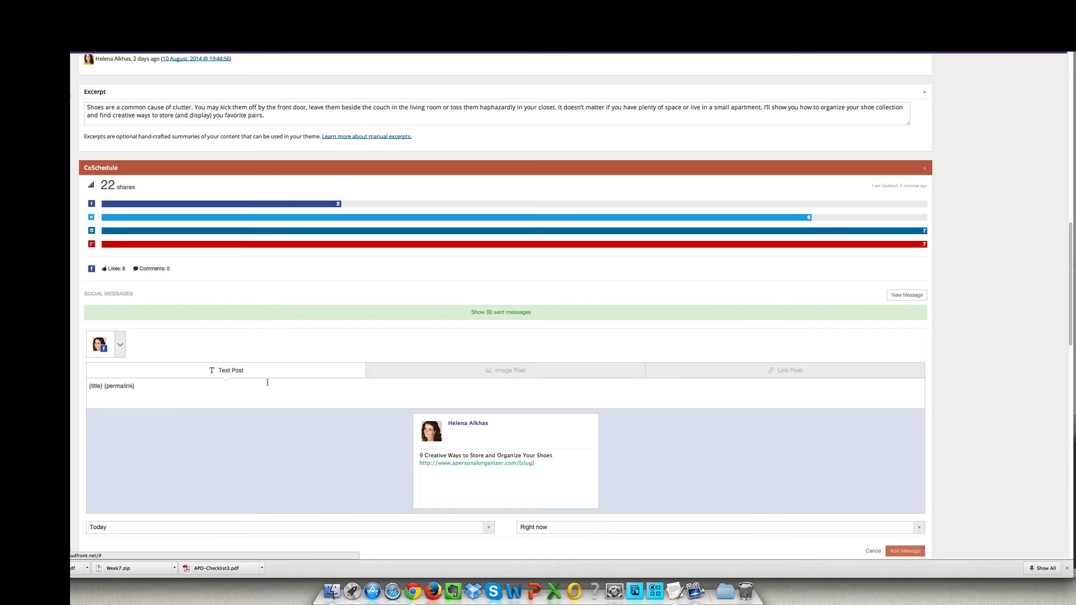
left_click(510, 371)
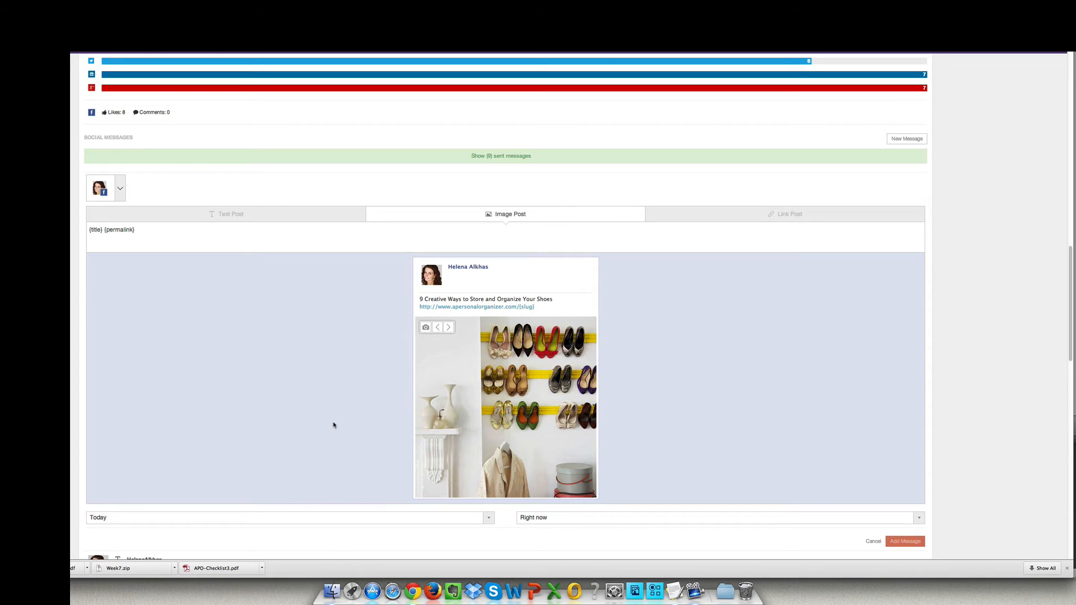
Step: Cycle to the shoe-shelf photo and keep the message as an image post
left_click(448, 327)
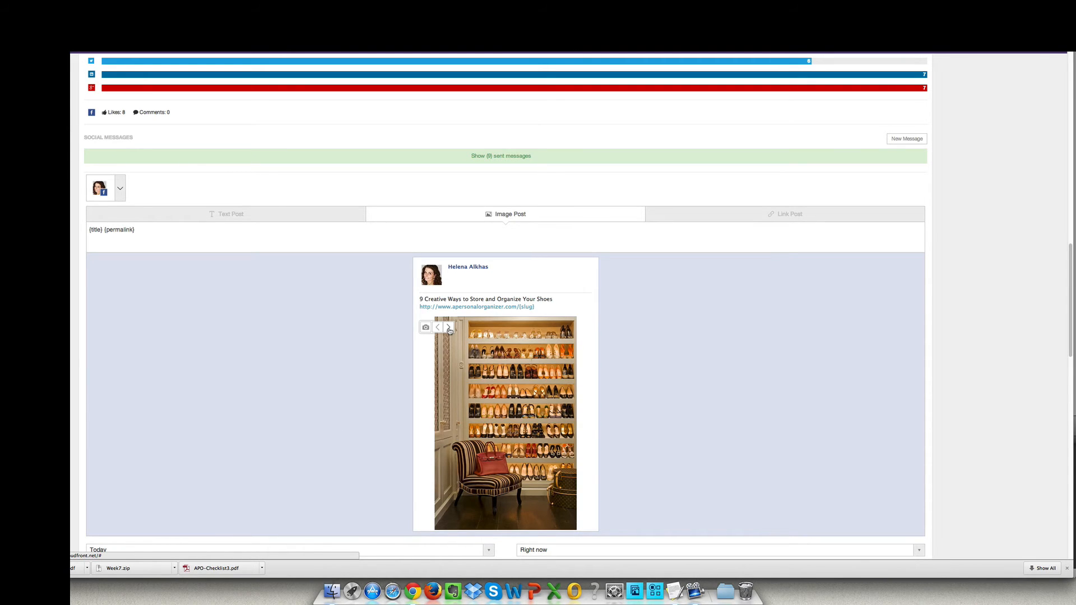
left_click(449, 328)
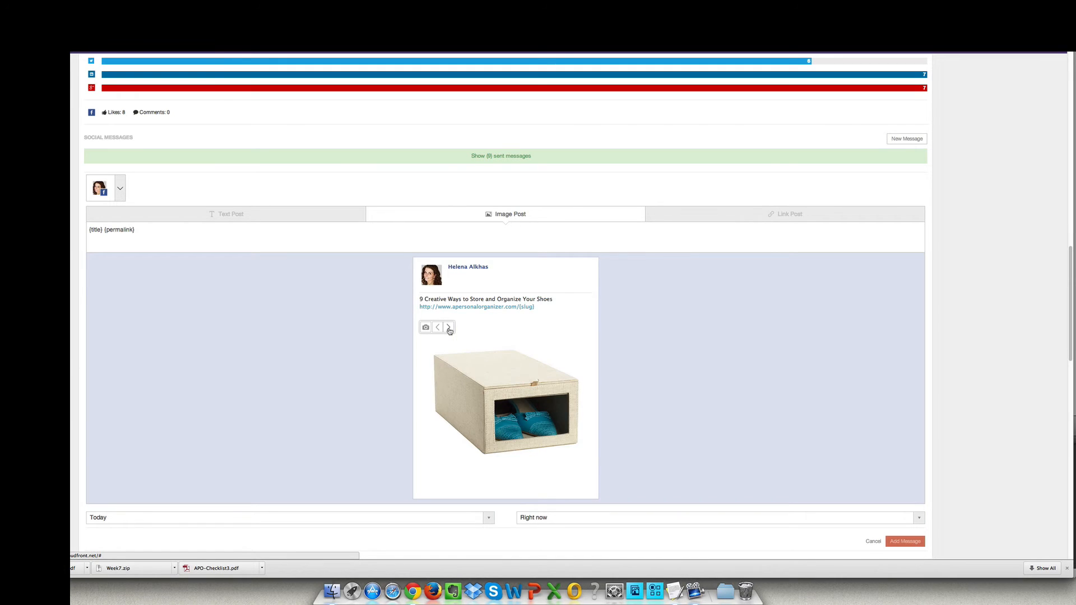
left_click(449, 327)
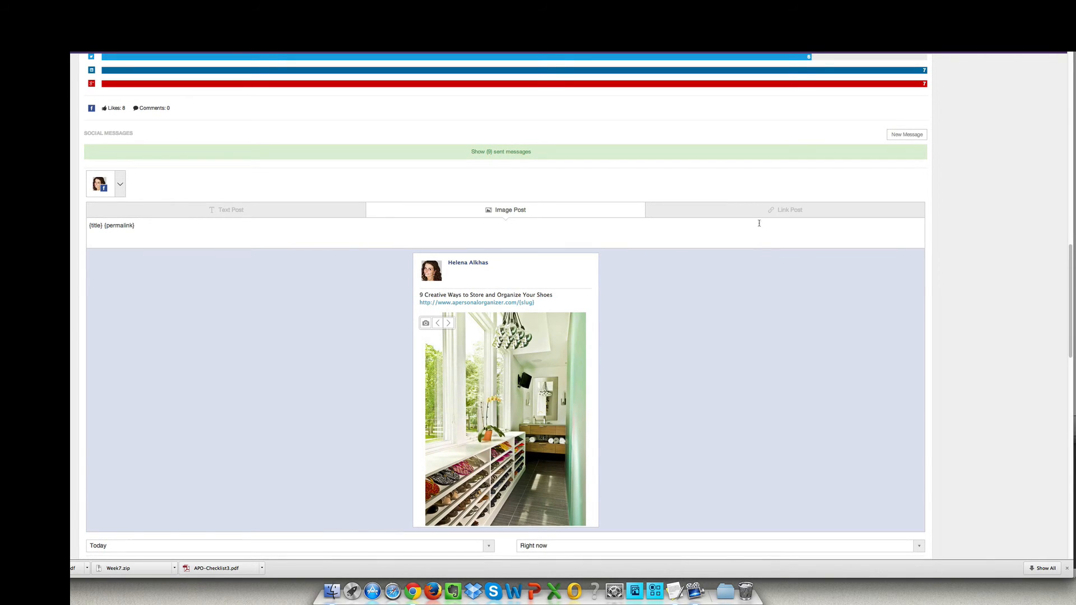
left_click(784, 210)
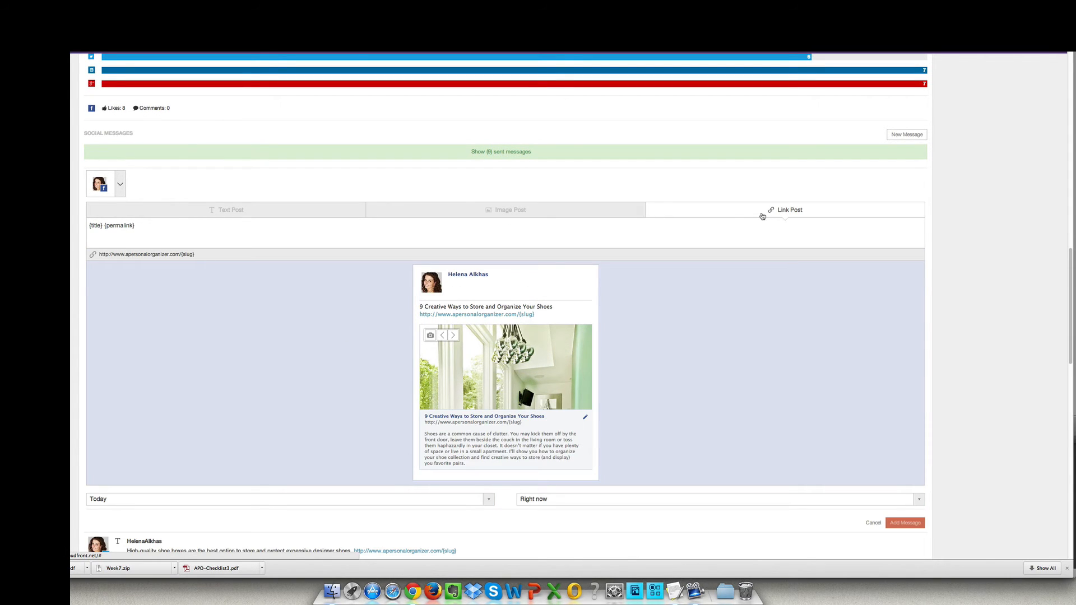
left_click(510, 210)
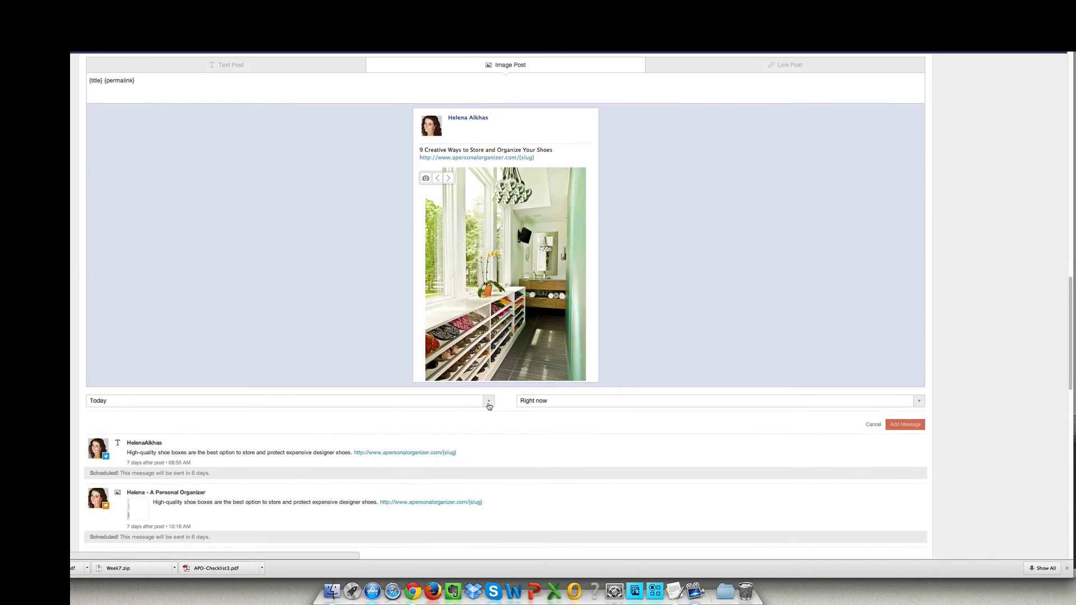
Step: Set a custom send date of October 14, 2014
left_click(487, 401)
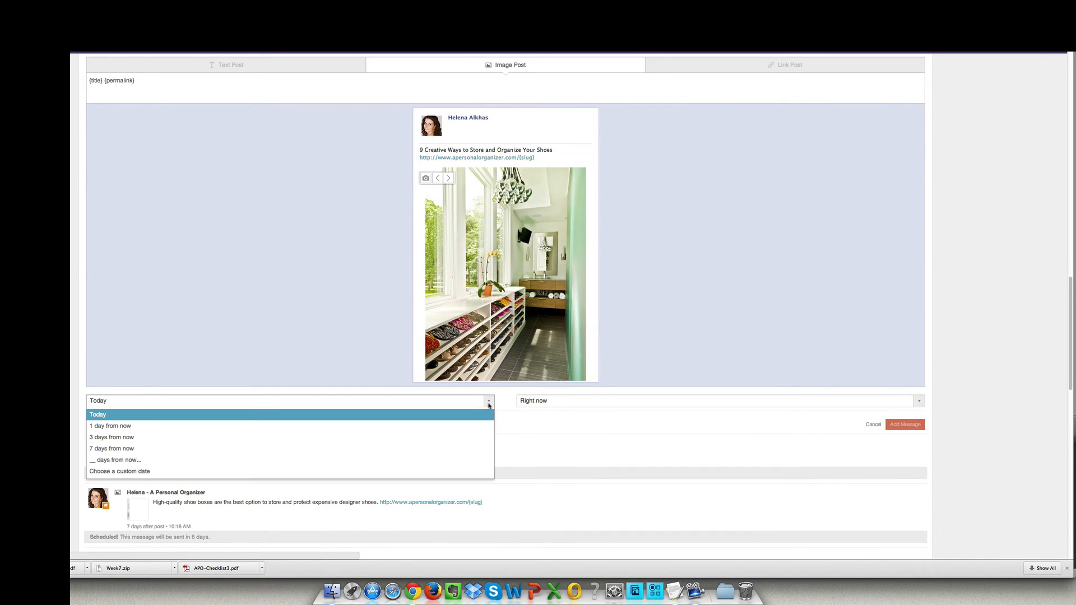
mouse_move(120, 472)
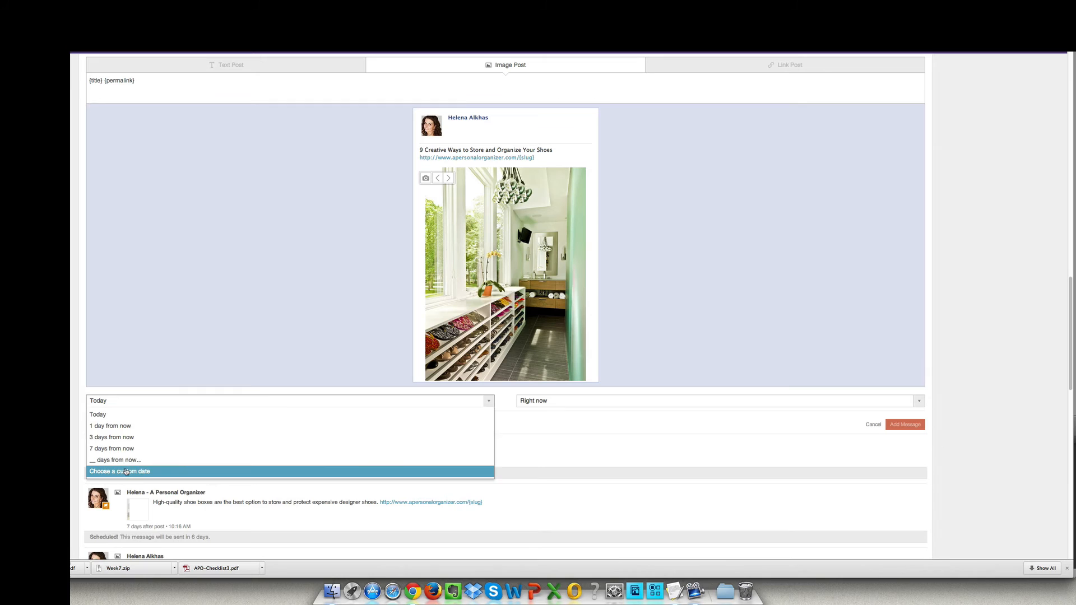
left_click(120, 472)
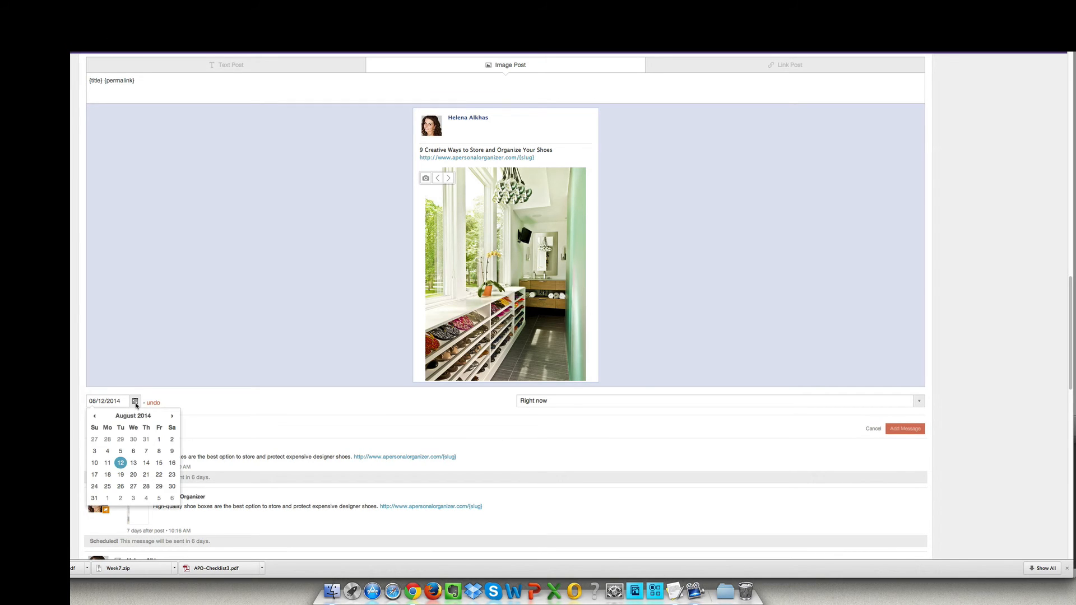
mouse_move(145, 463)
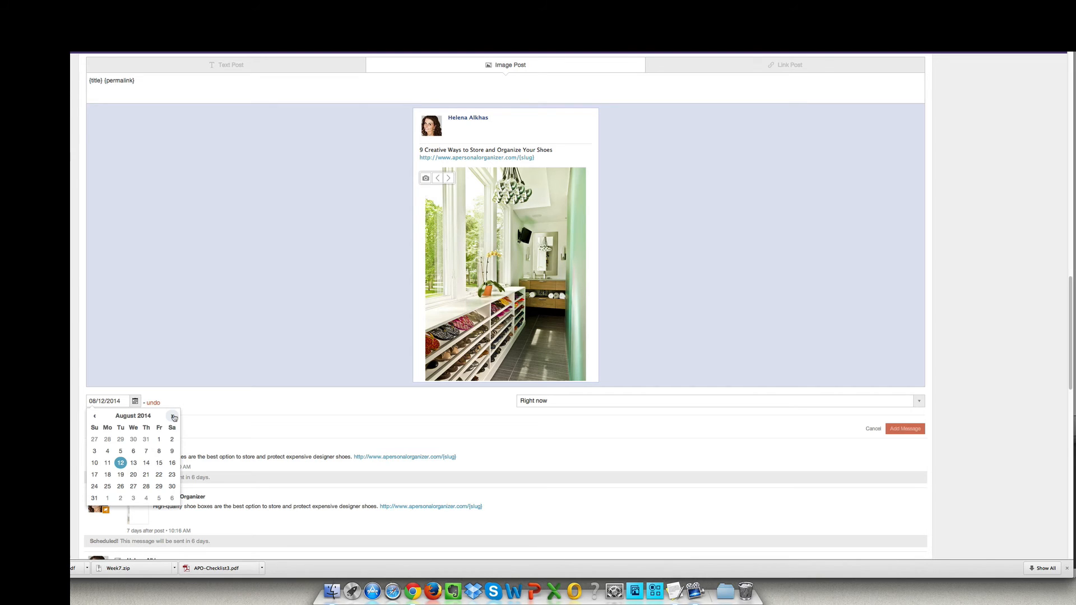
left_click(172, 417)
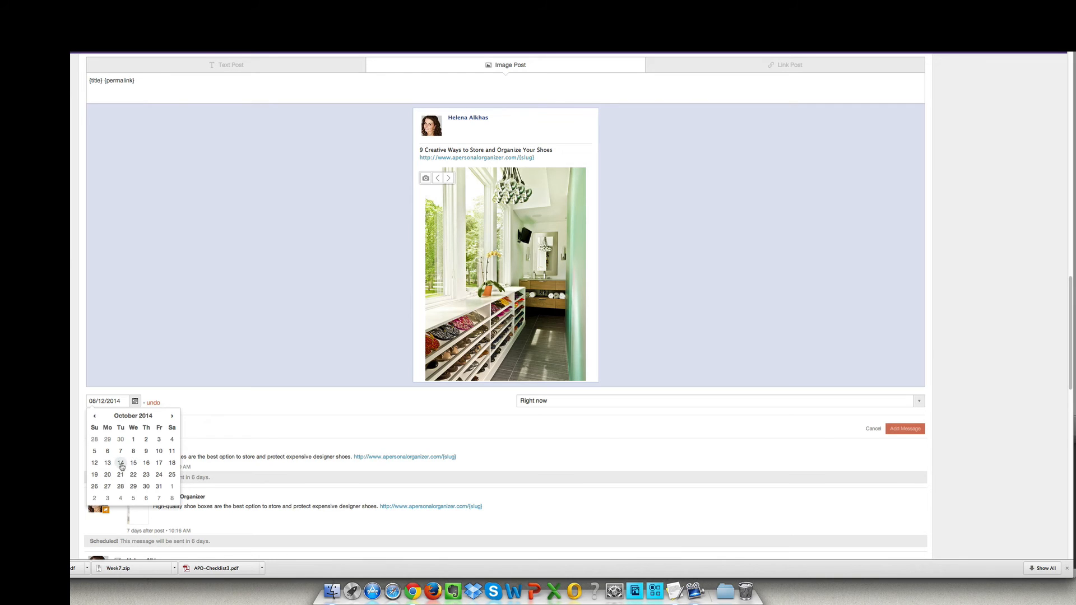
left_click(120, 463)
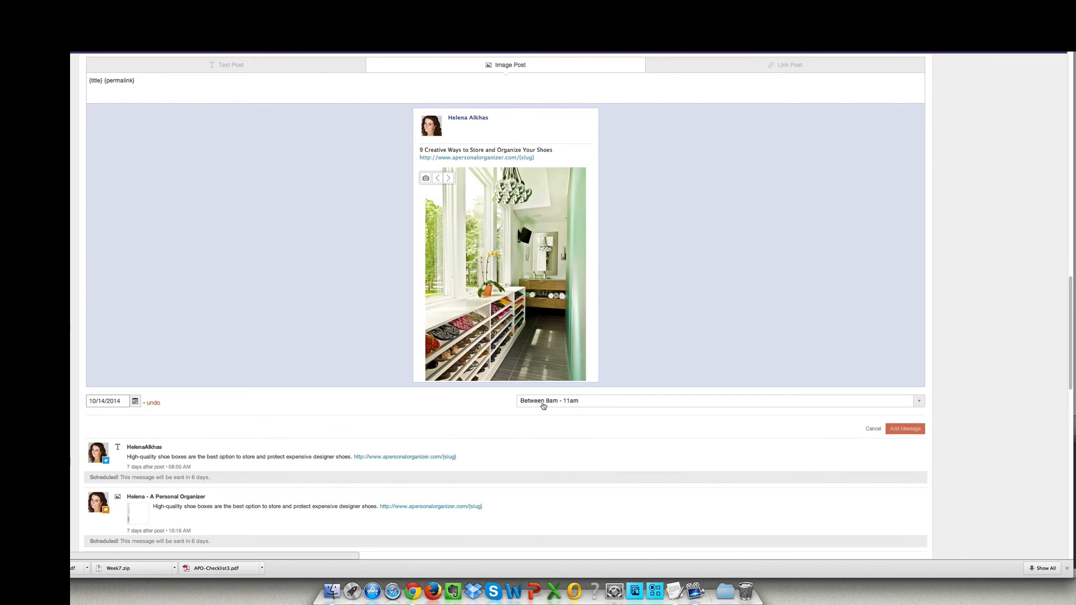
Step: Set the send time to Between 8am - 11am
left_click(716, 401)
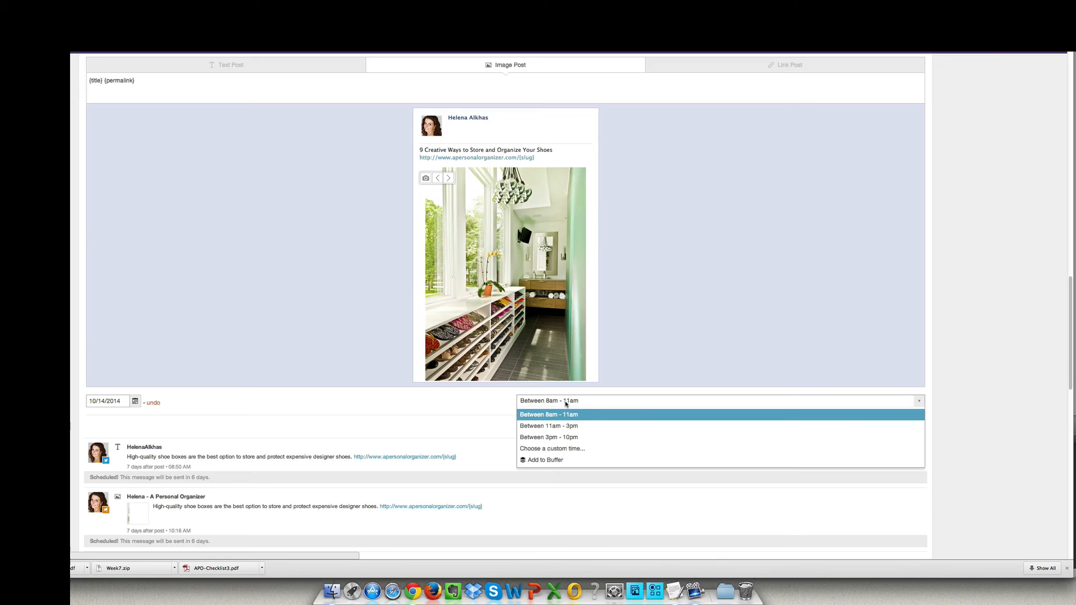
mouse_move(559, 448)
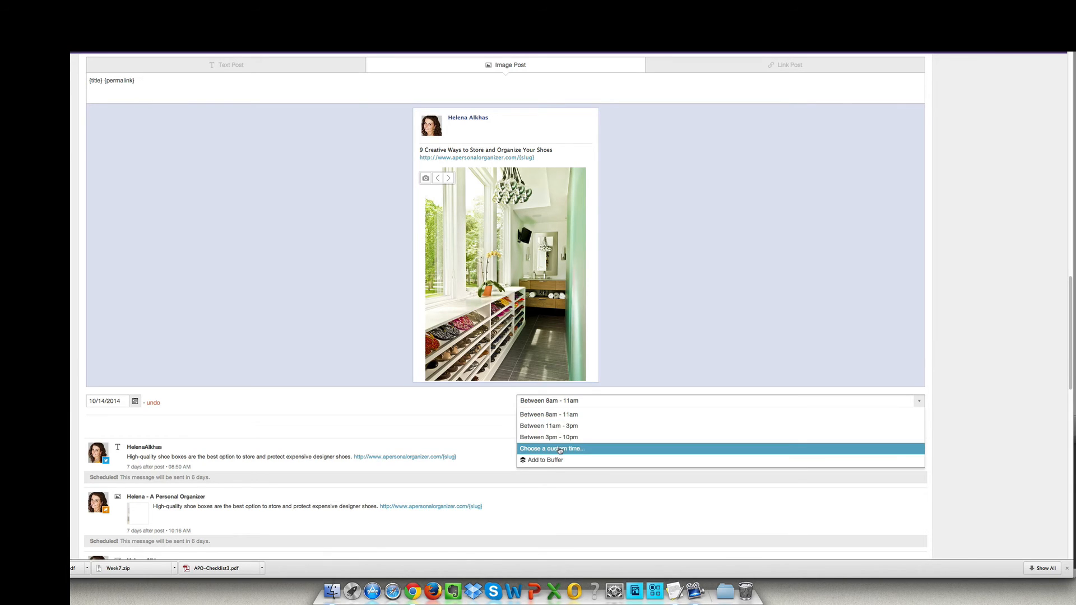
left_click(553, 448)
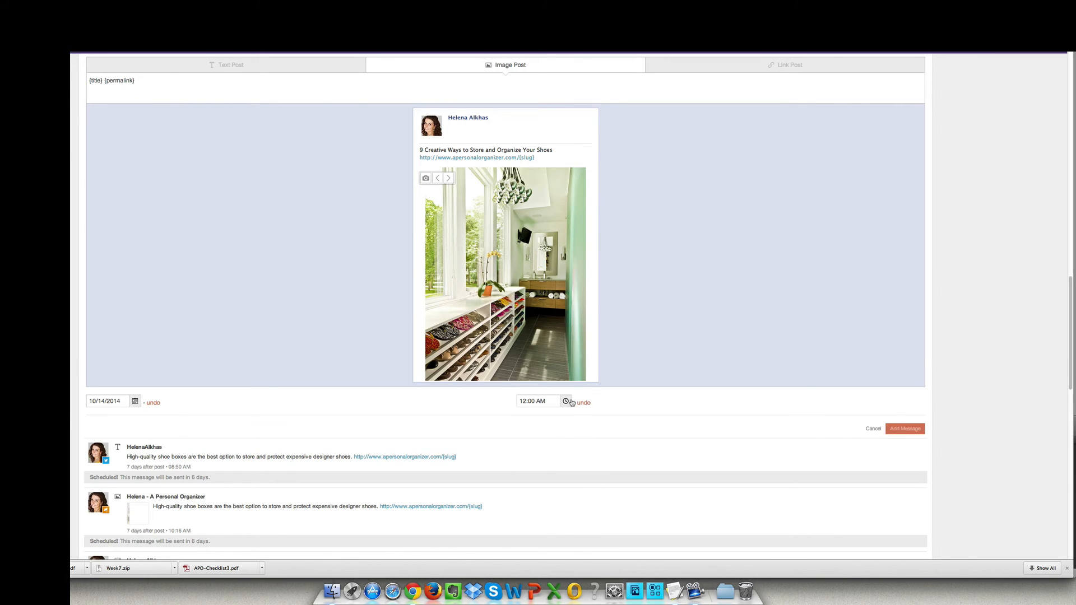
left_click(565, 403)
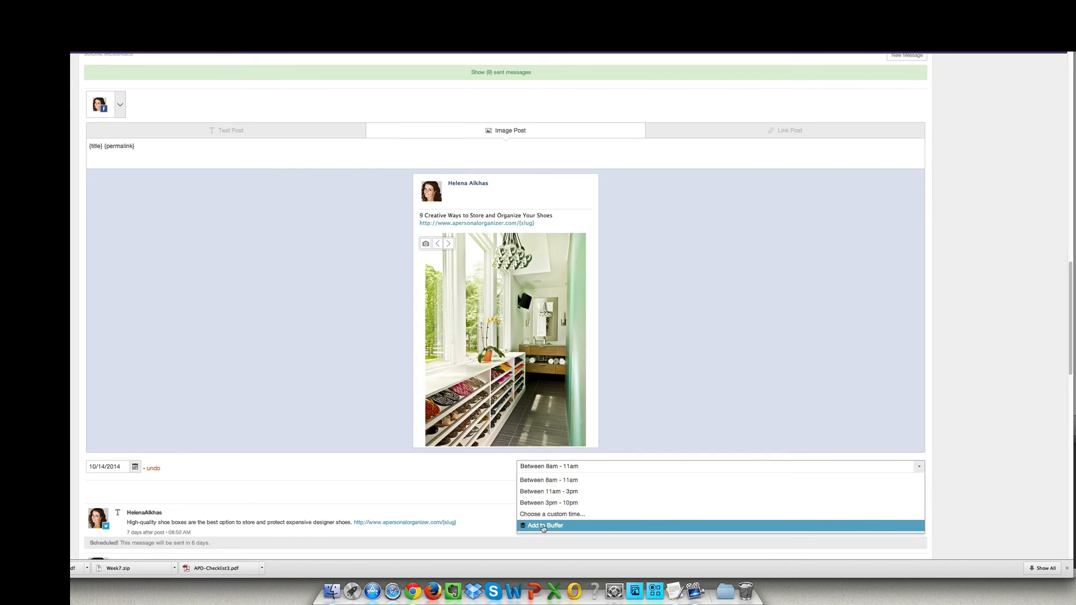
left_click(546, 525)
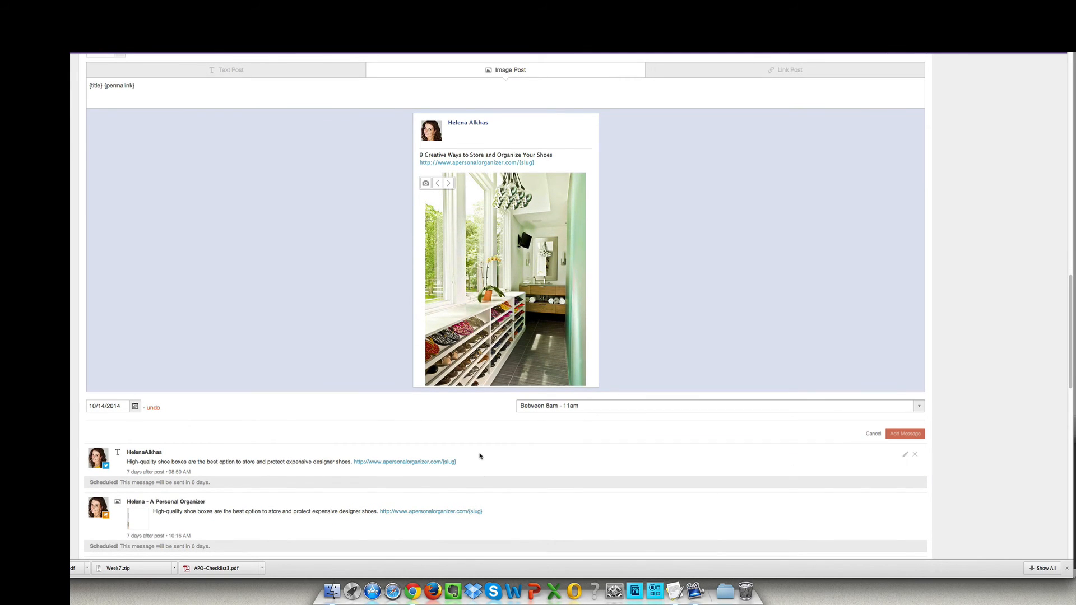
mouse_move(485, 449)
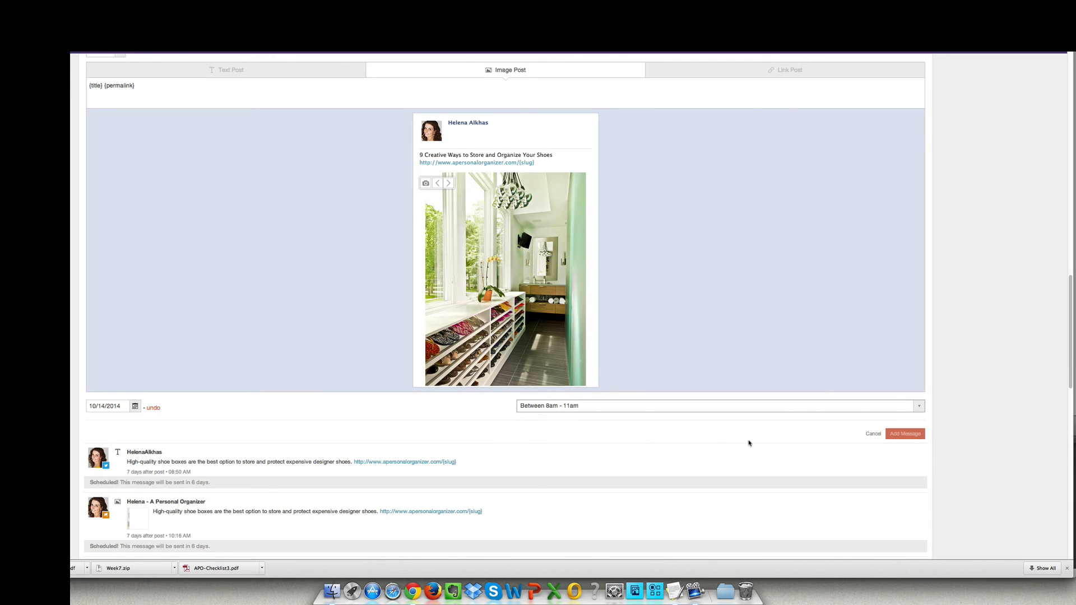
mouse_move(603, 415)
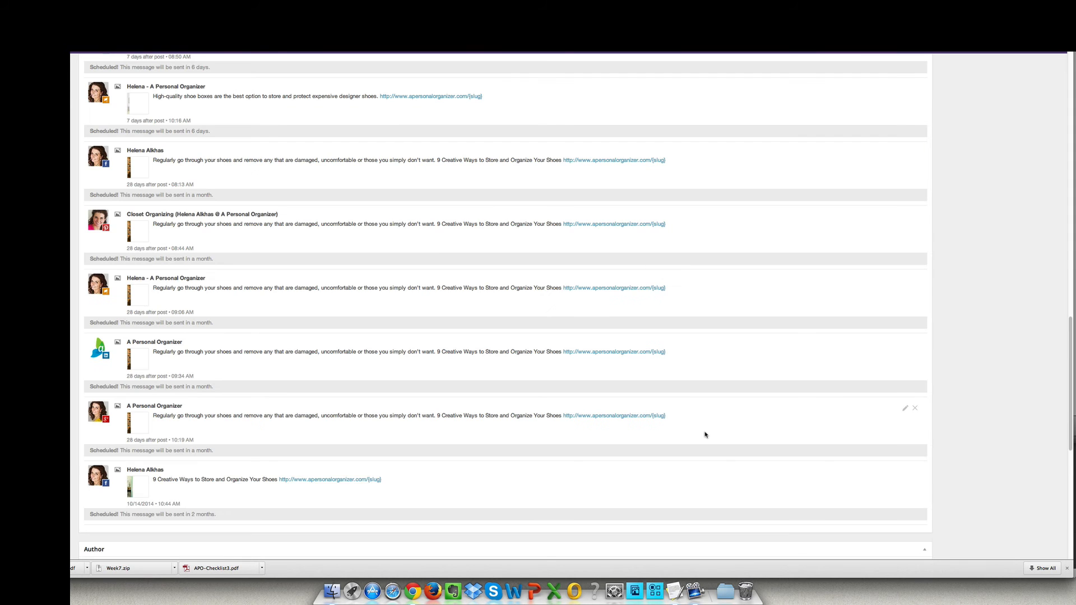
Step: Scroll the Social Messages list to the new Facebook image message scheduled for 10/14/2014 at 10:44 AM
scroll("down", 3)
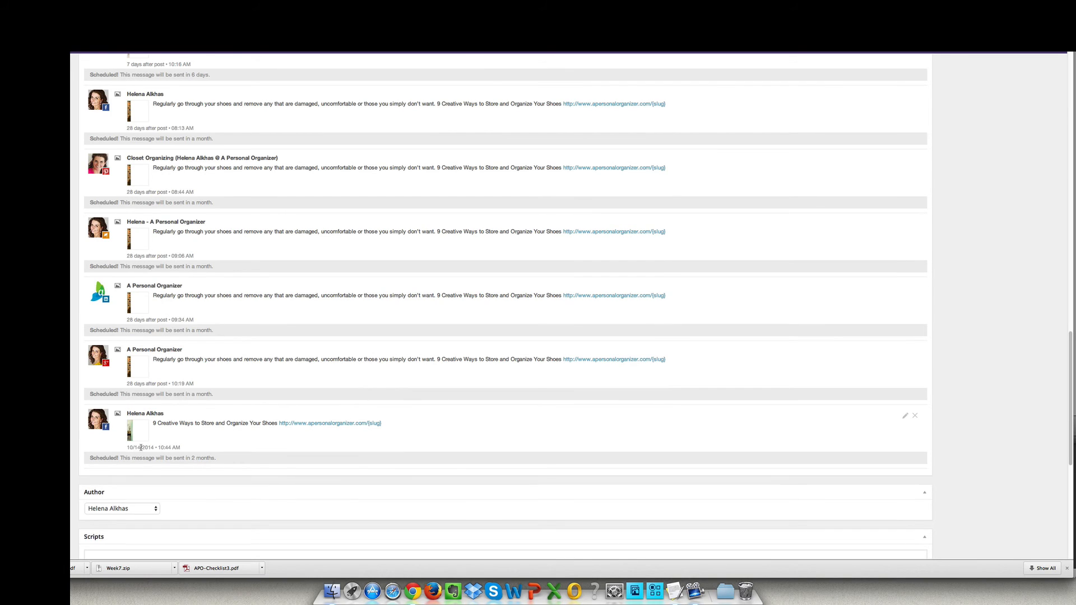
mouse_move(158, 431)
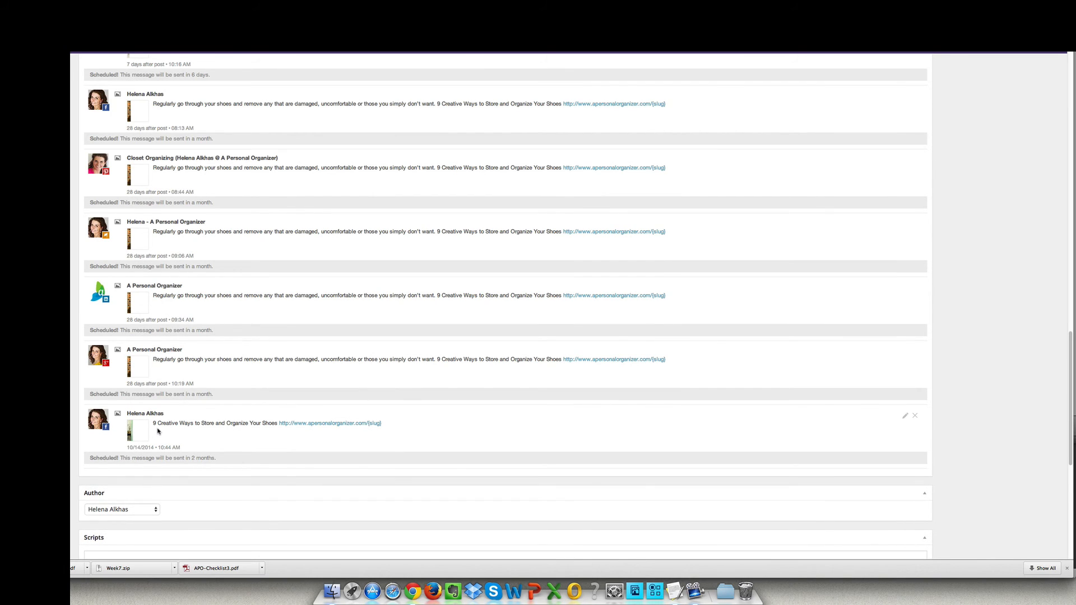
mouse_move(158, 421)
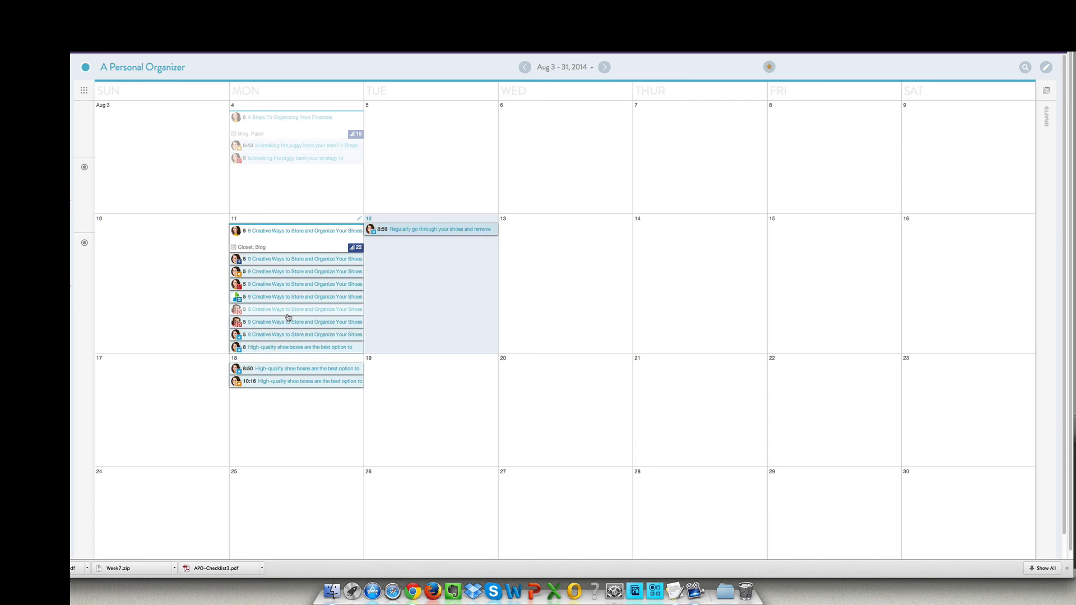
mouse_move(289, 318)
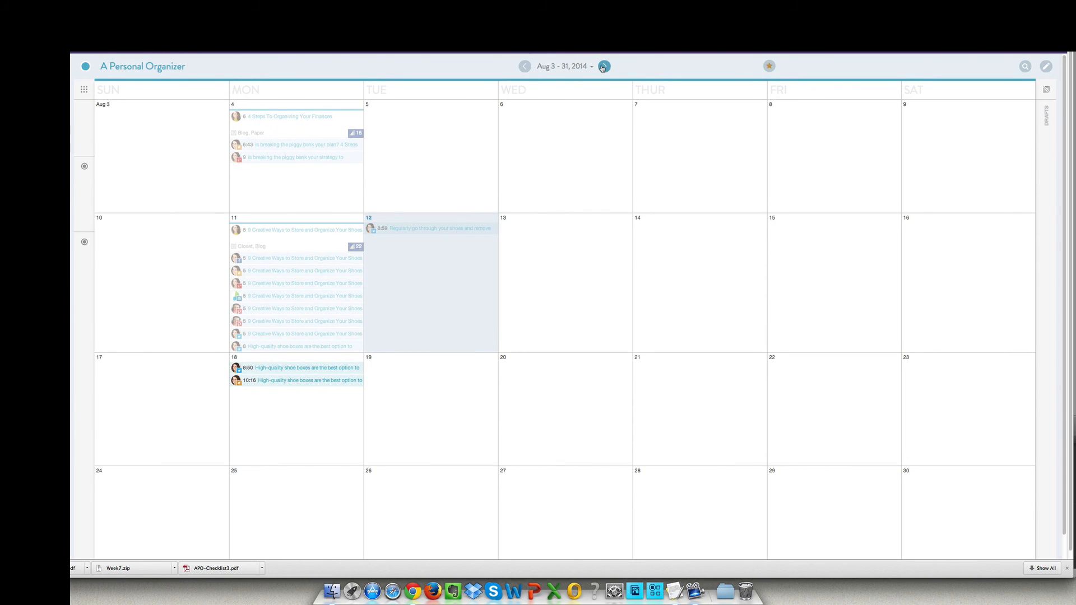
Step: Browse the calendar forward to September 2014 and back to August with the shoes post
left_click(603, 66)
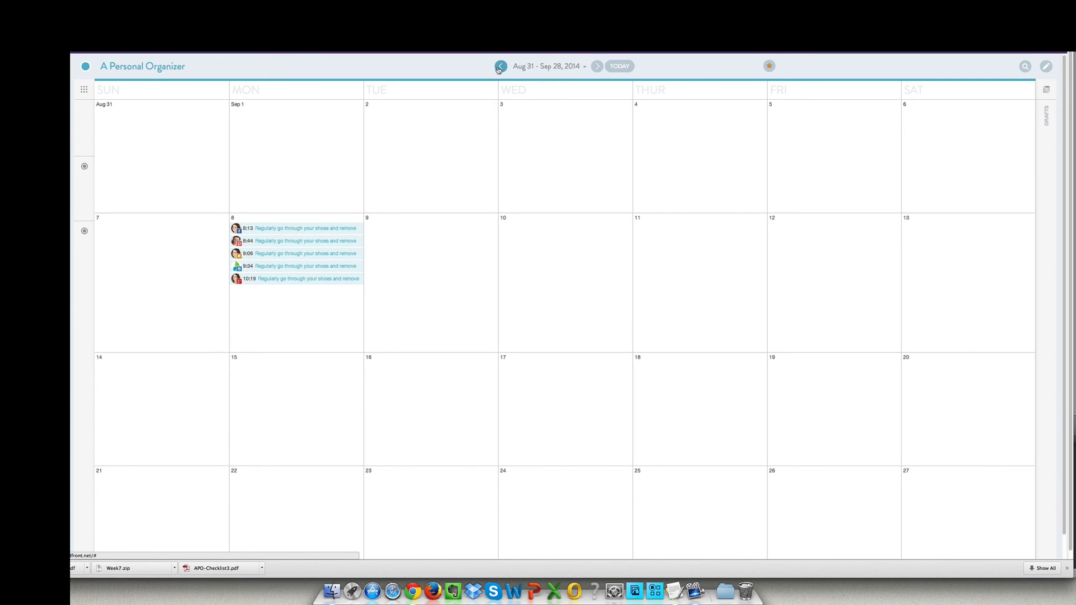
left_click(500, 67)
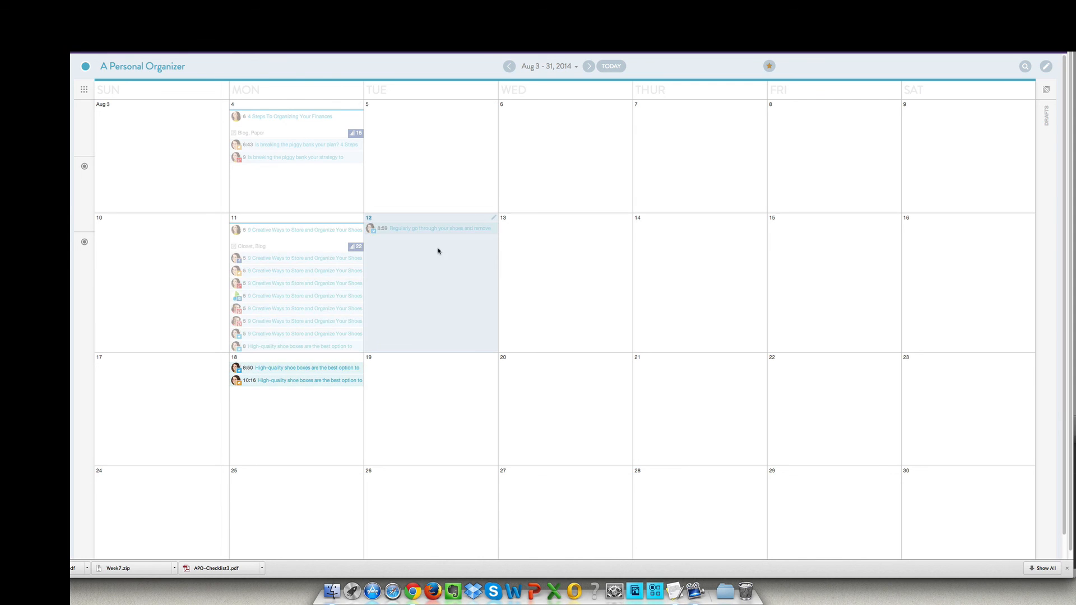
mouse_move(369, 224)
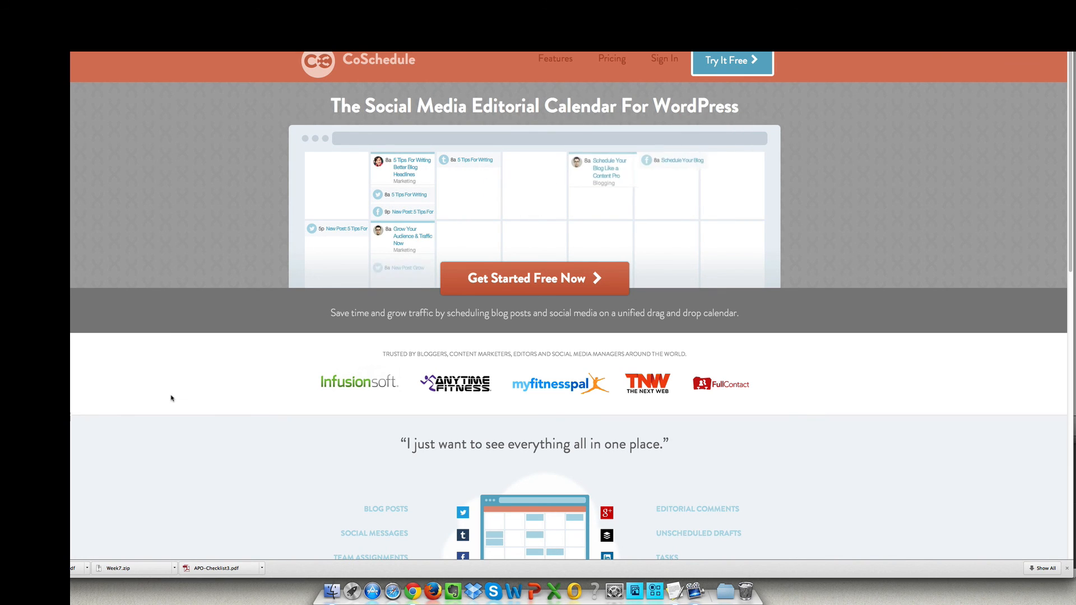
Step: Scroll down and back up through the CoSchedule 'Social Media Editorial Calendar For WordPress' homepage
scroll("down", 3)
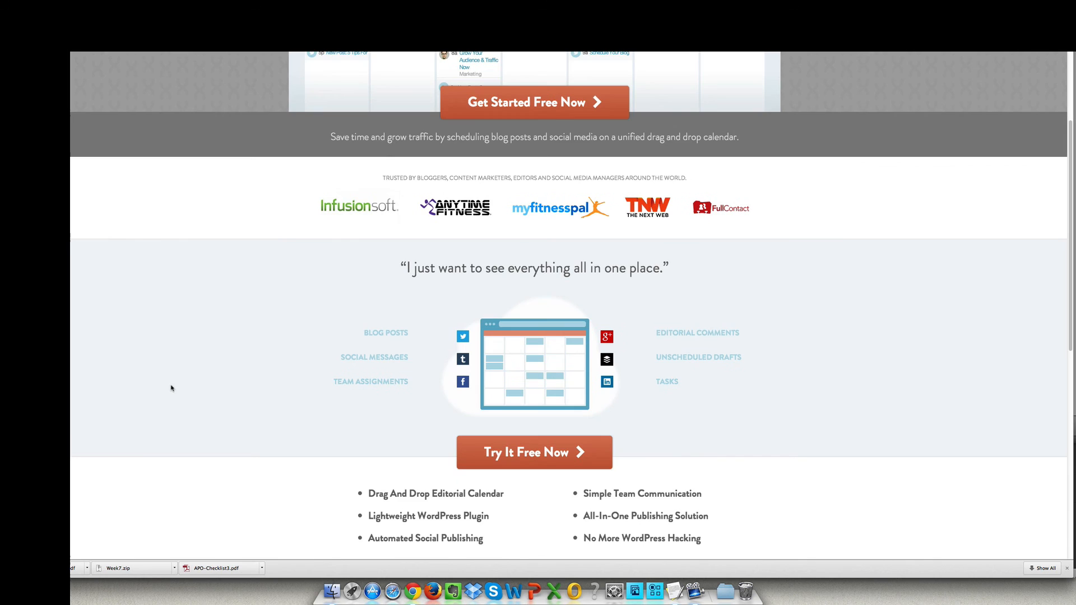
scroll("up", 3)
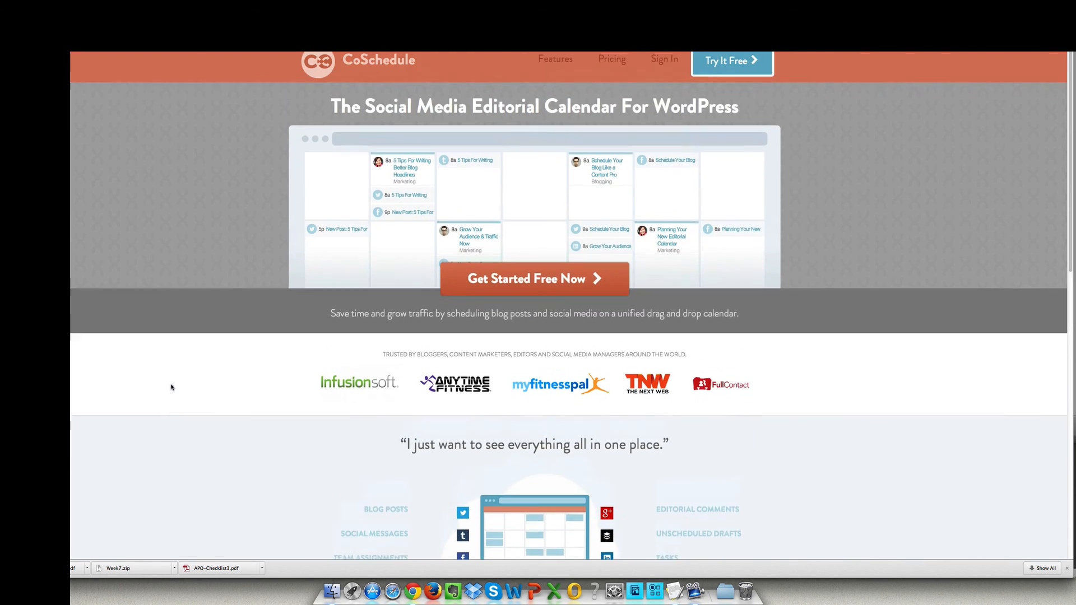